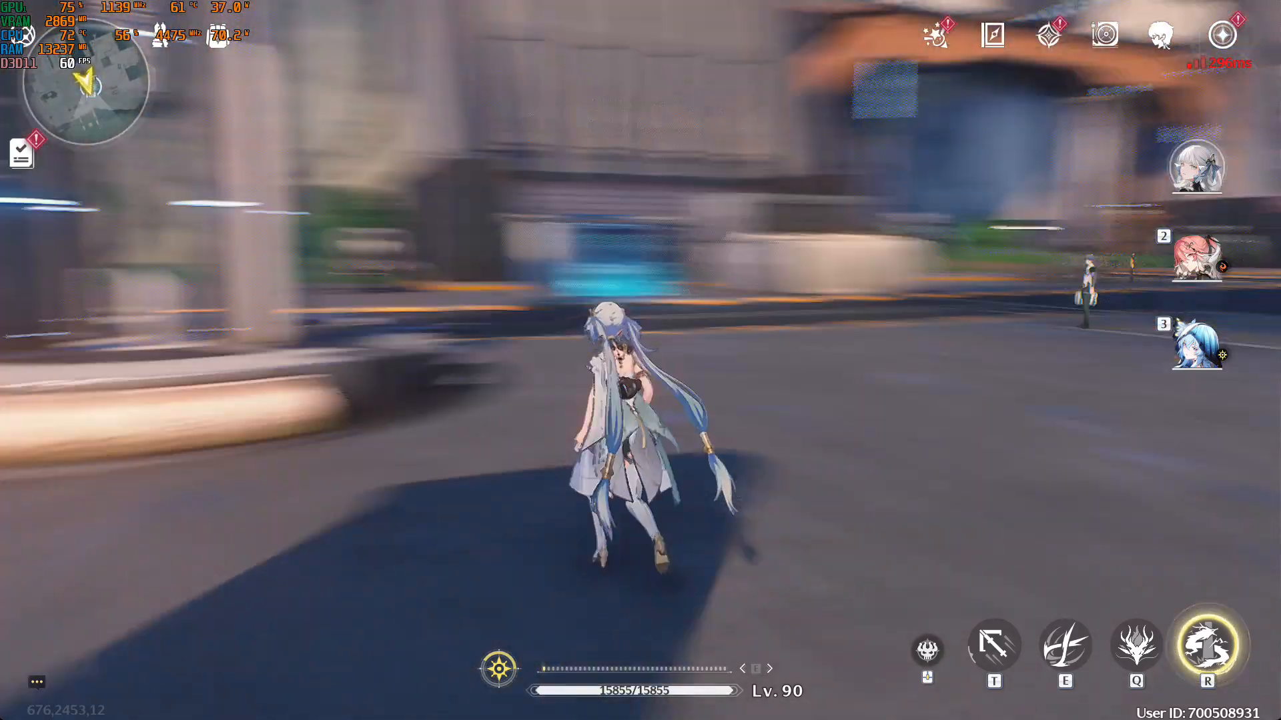
- Show Task Manager's CPU performance graph alongside the running Wuthering Waves game
key("ctrl")
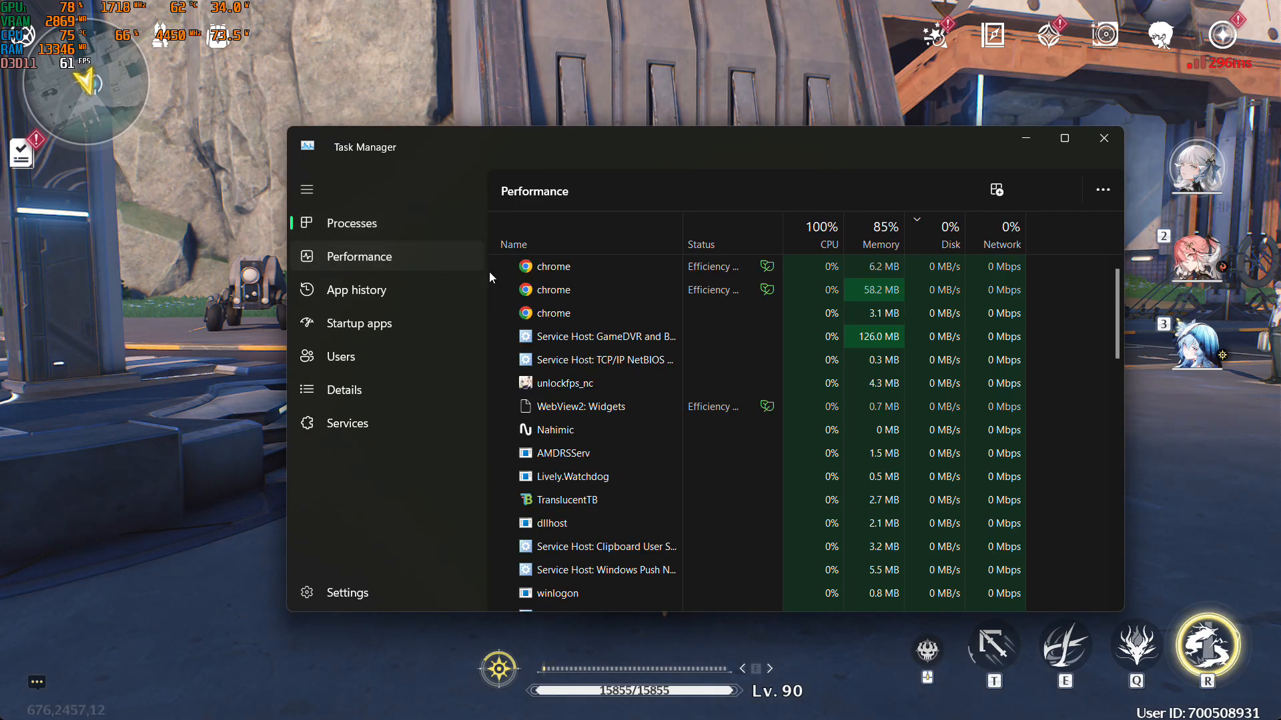
left_click(359, 255)
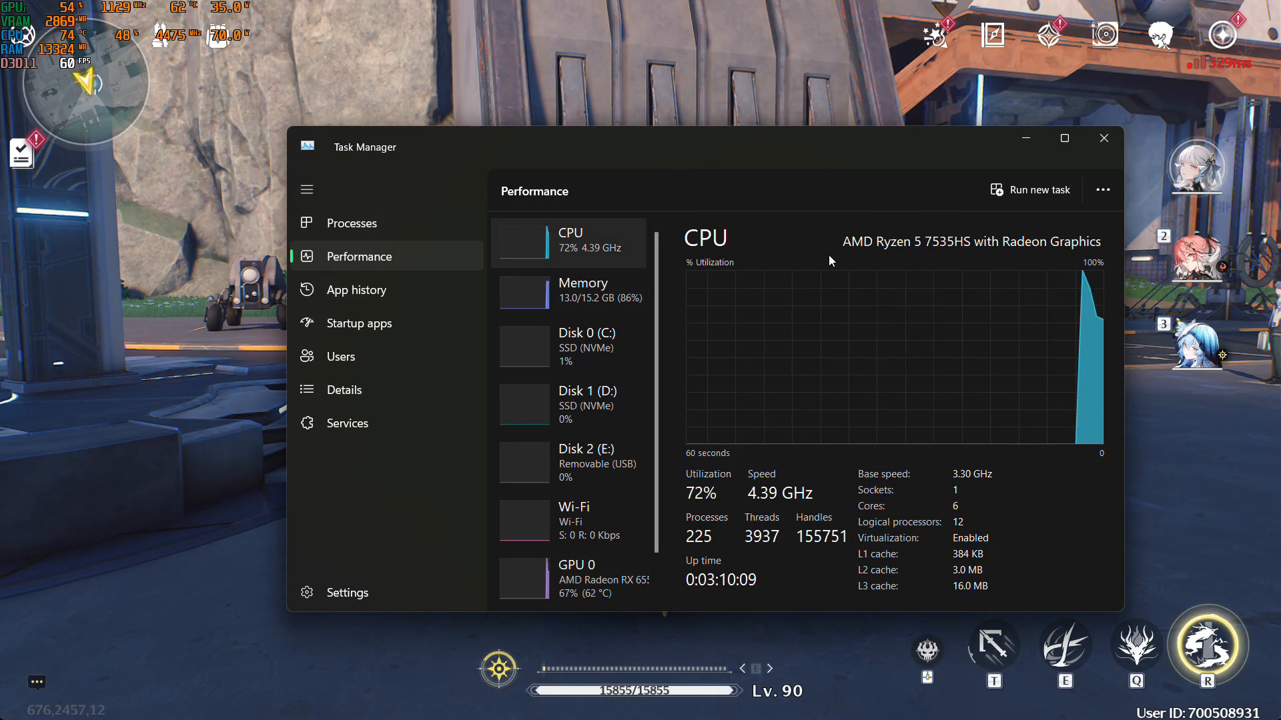
left_click(571, 576)
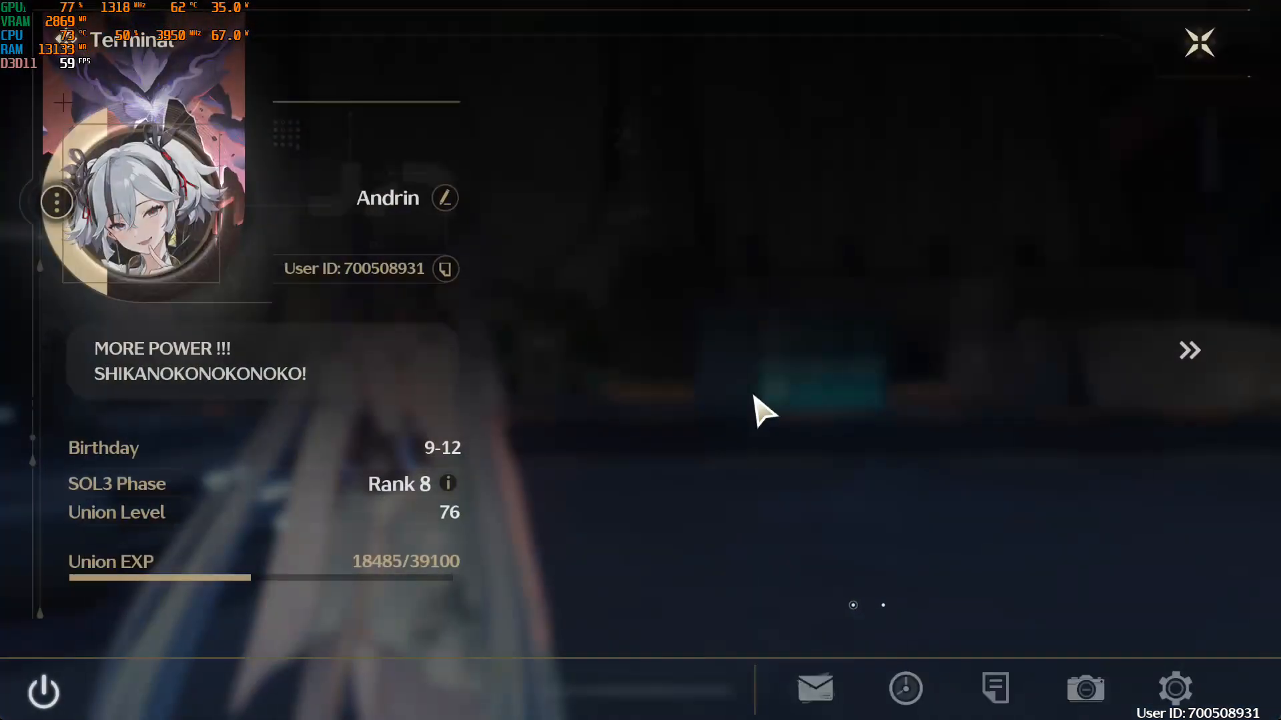
- View the Graphics settings page showing the 60 FPS cap, then close settings
left_click(1174, 688)
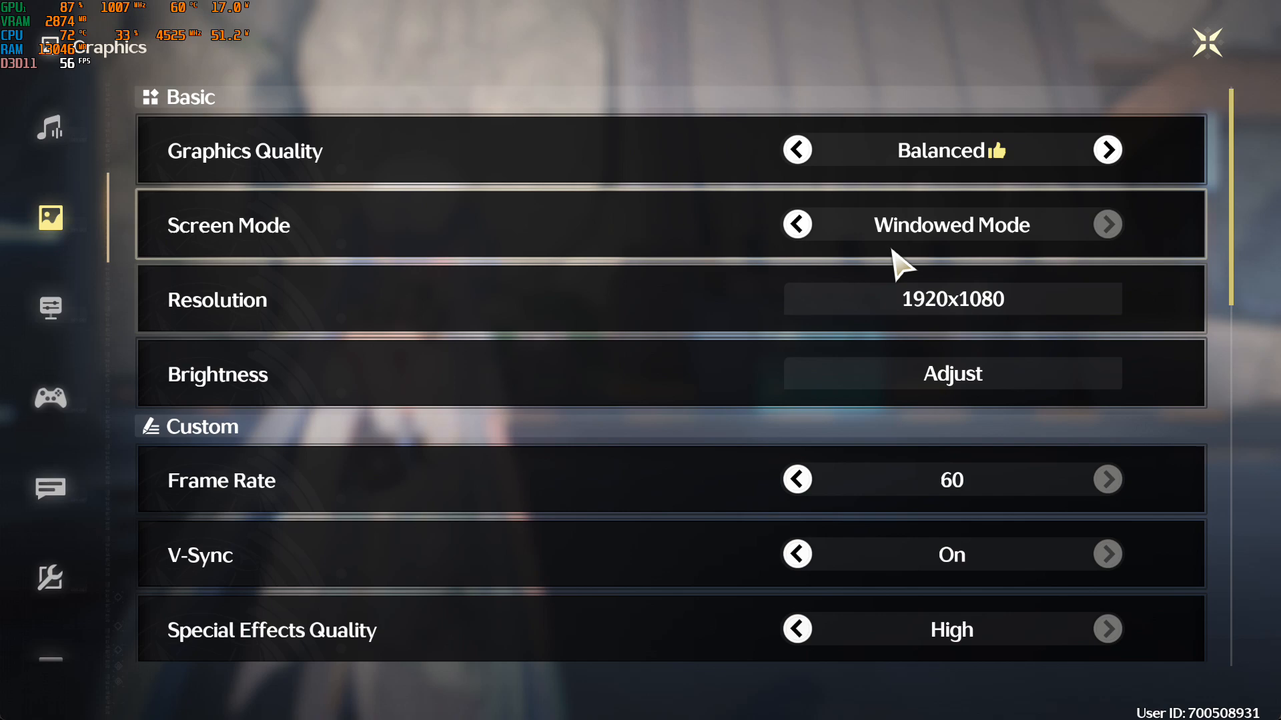
scroll("down", 3)
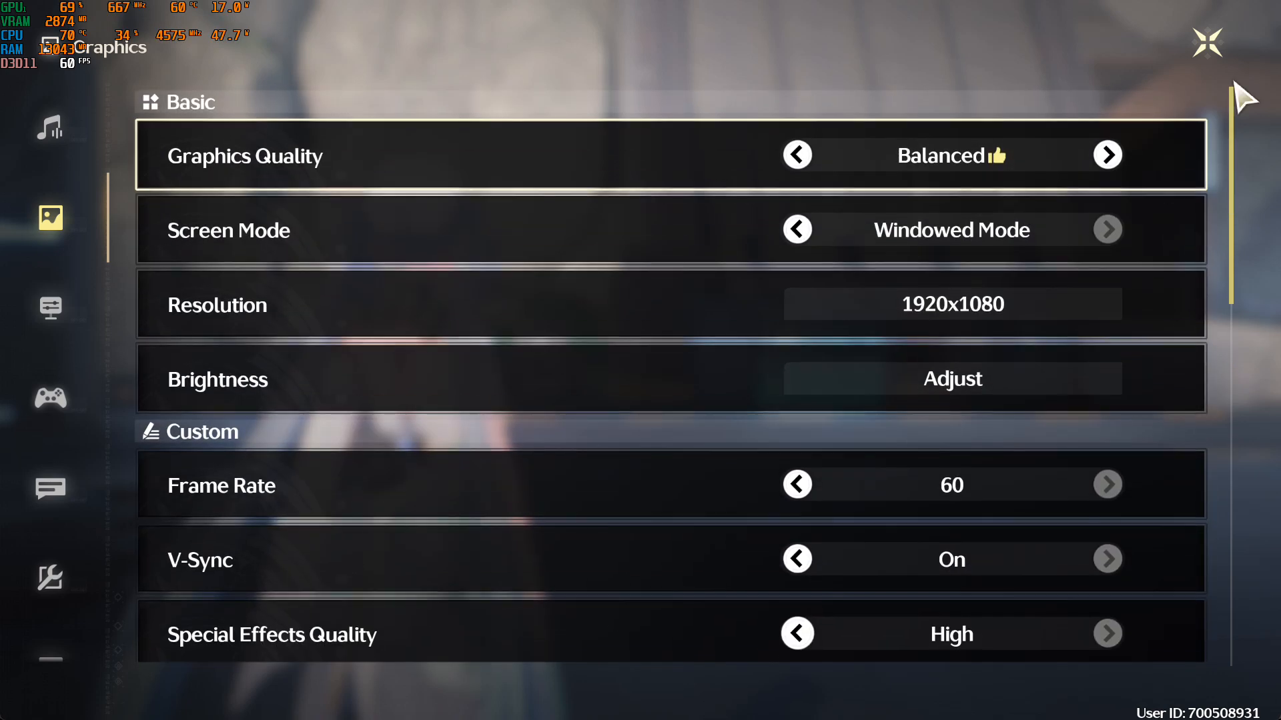
left_click(1208, 43)
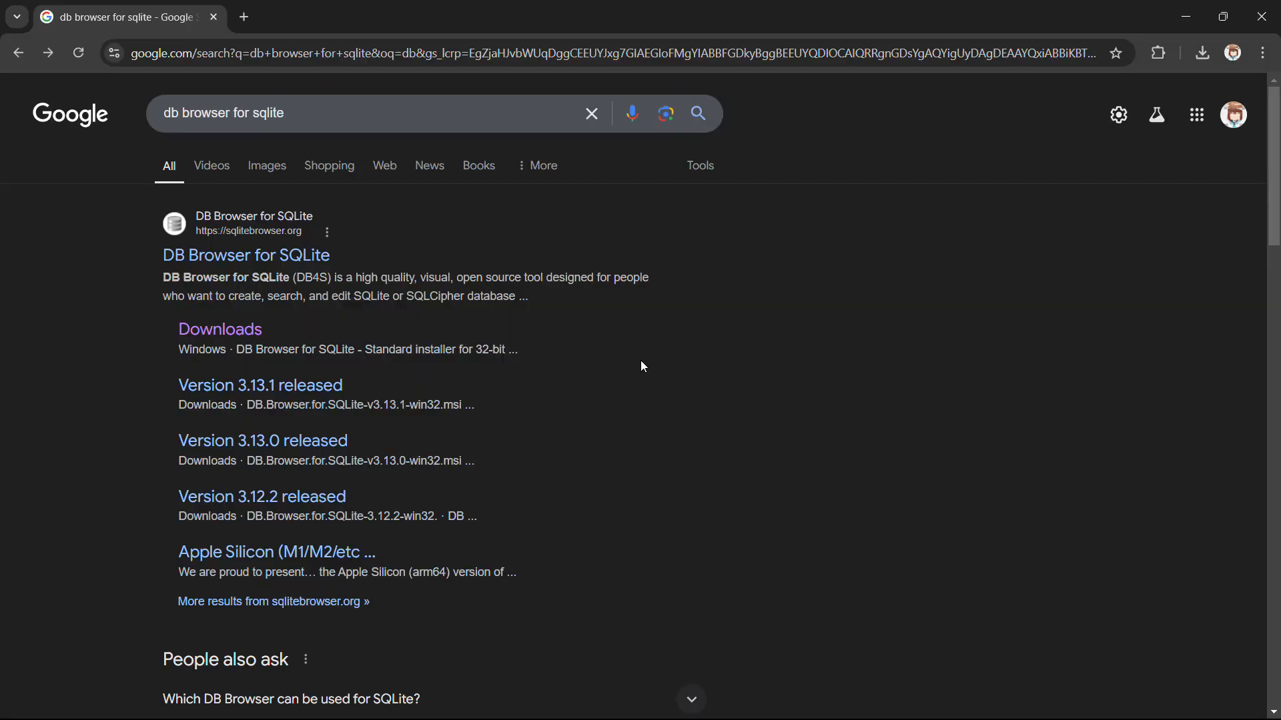
mouse_move(219, 330)
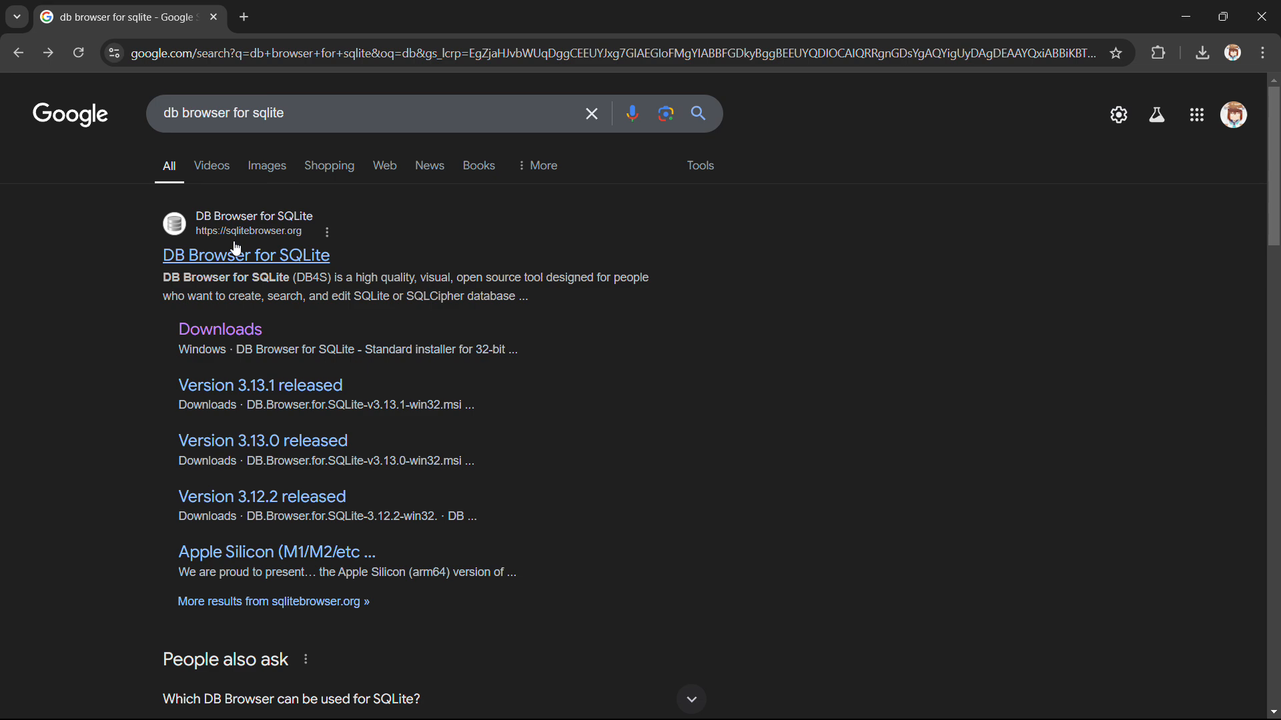
- Save DB Browser for SQLite's '.zip (no installer) for 64-bit Windows' to the desktop
left_click(219, 329)
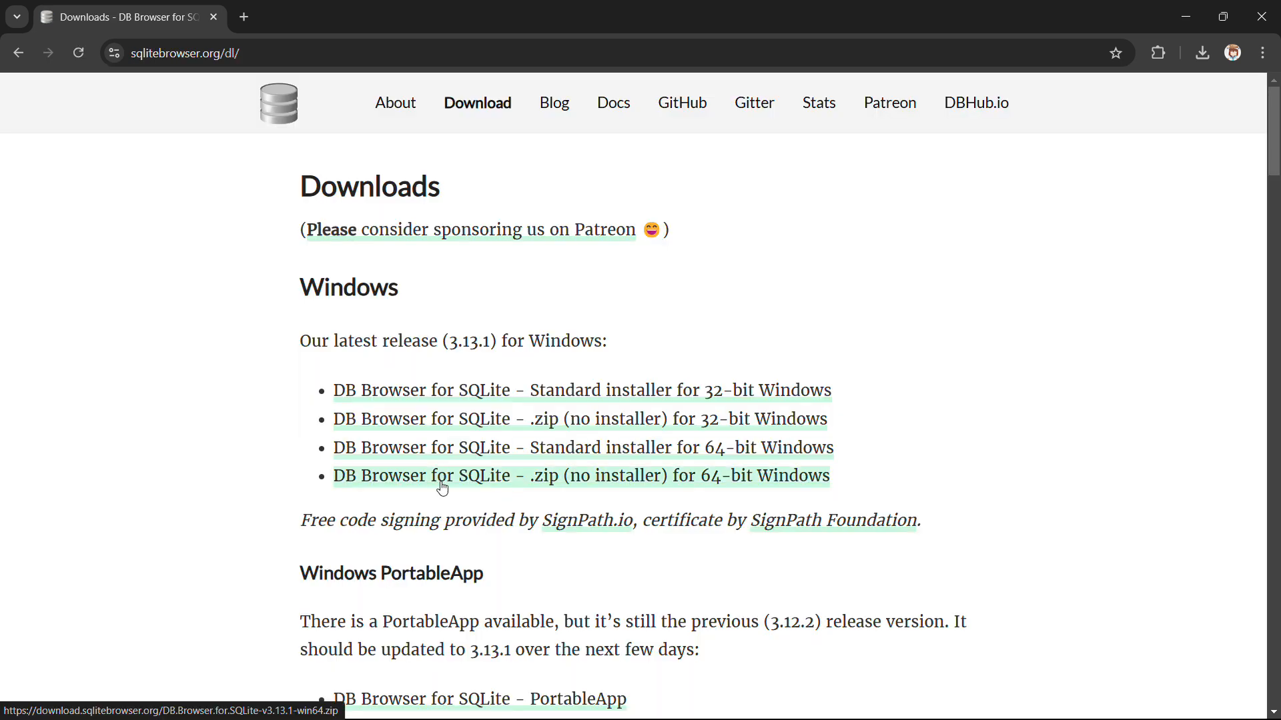
left_click(581, 476)
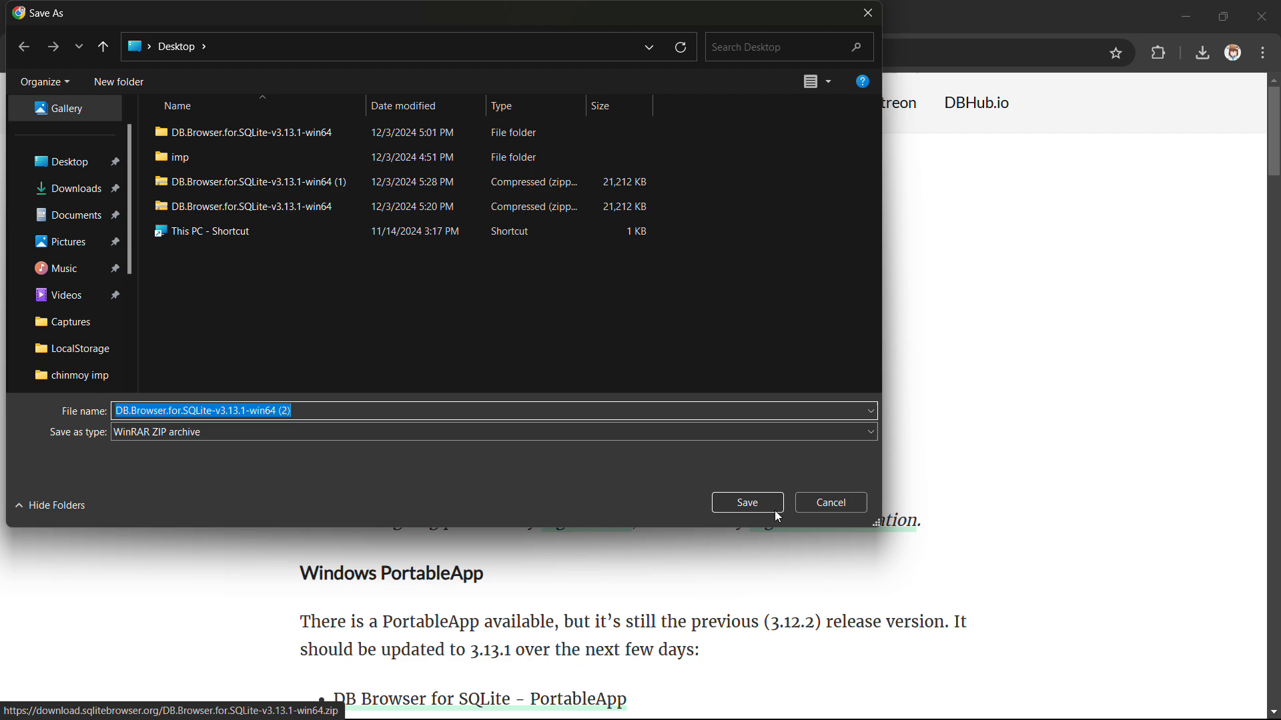
left_click(745, 502)
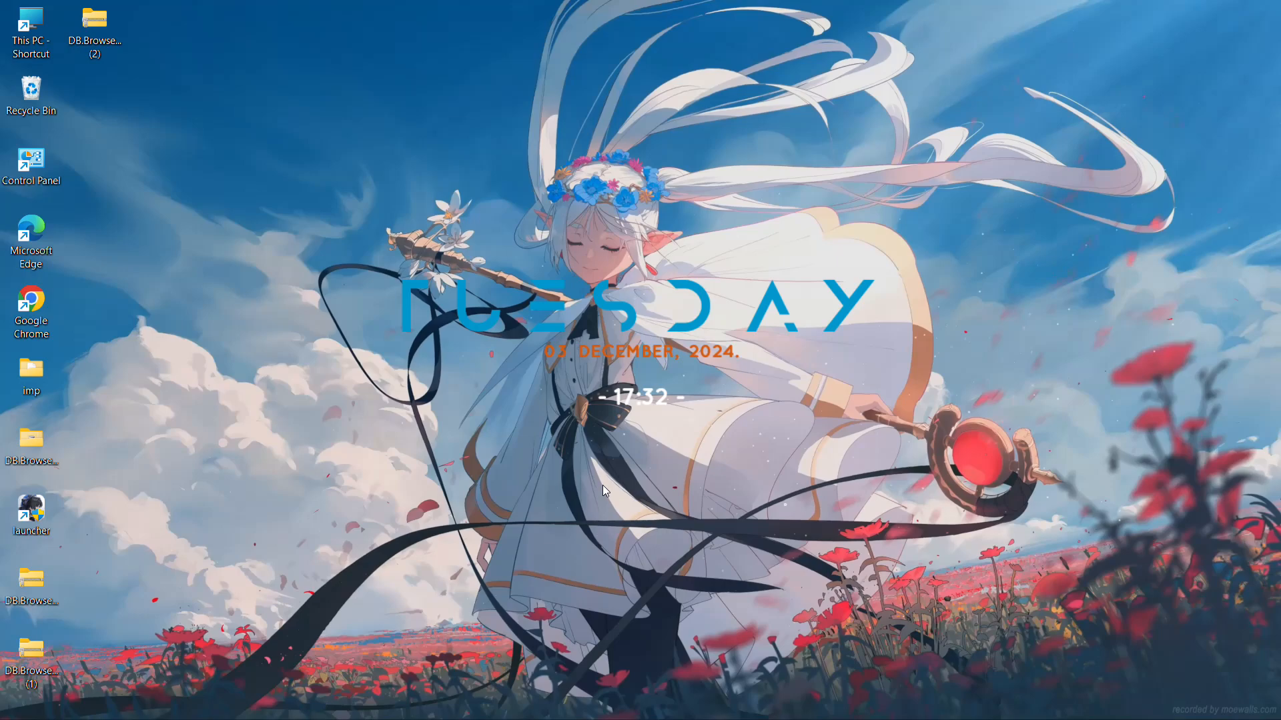
mouse_move(706, 493)
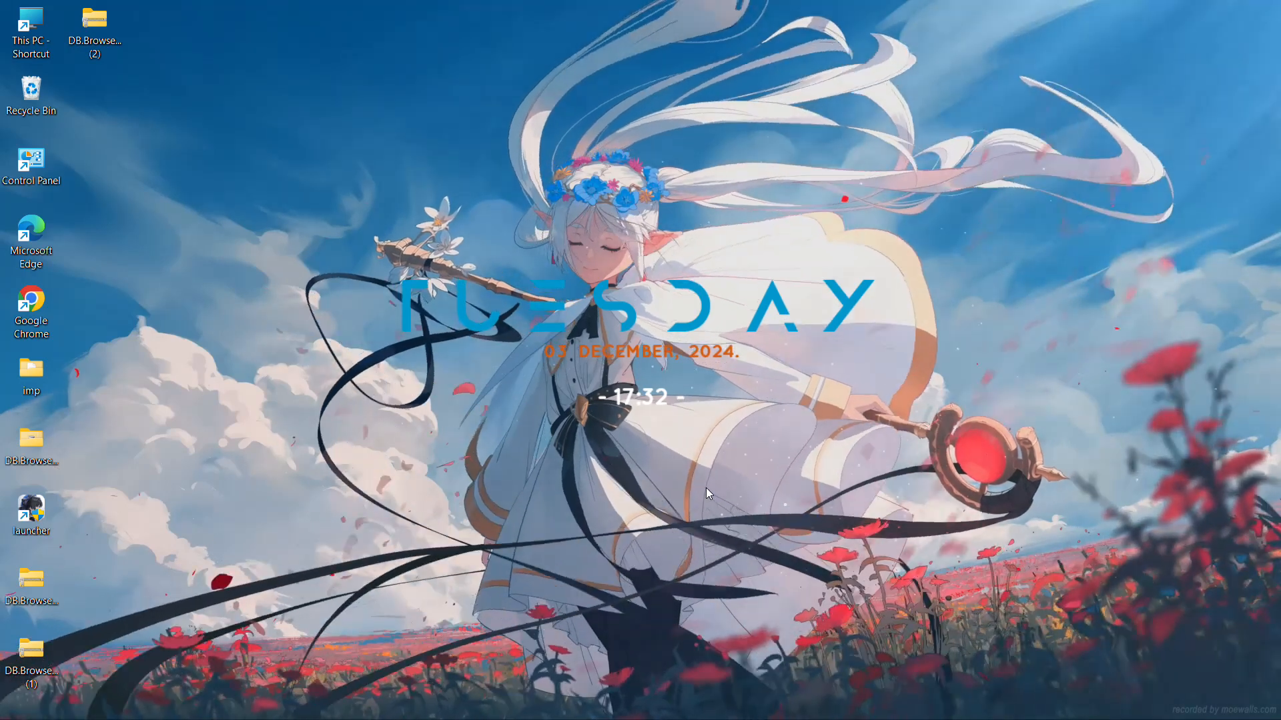
- Launch the Wuthering Waves Launcher and view settings showing C:/games/Wuthering Waves
double_click(30, 506)
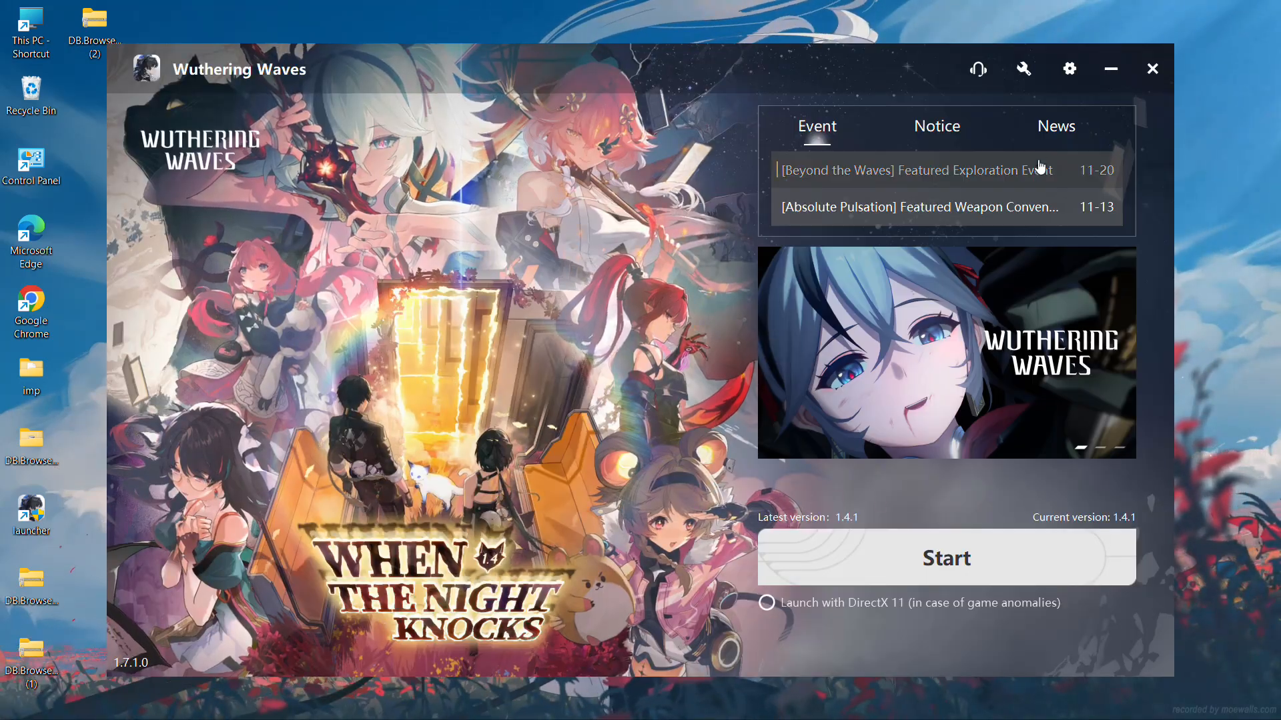
left_click(1068, 69)
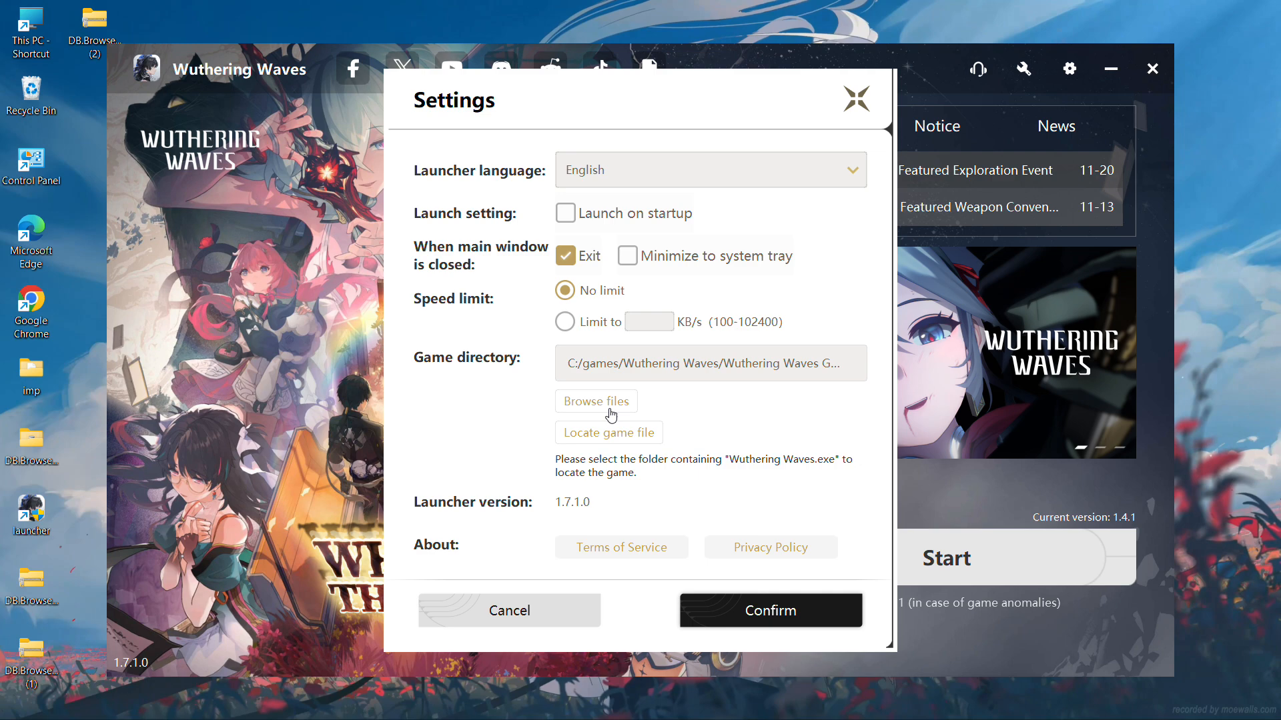
- Browse to Client\Saved\LocalStorage and delete its two LocalStorage database files
left_click(596, 401)
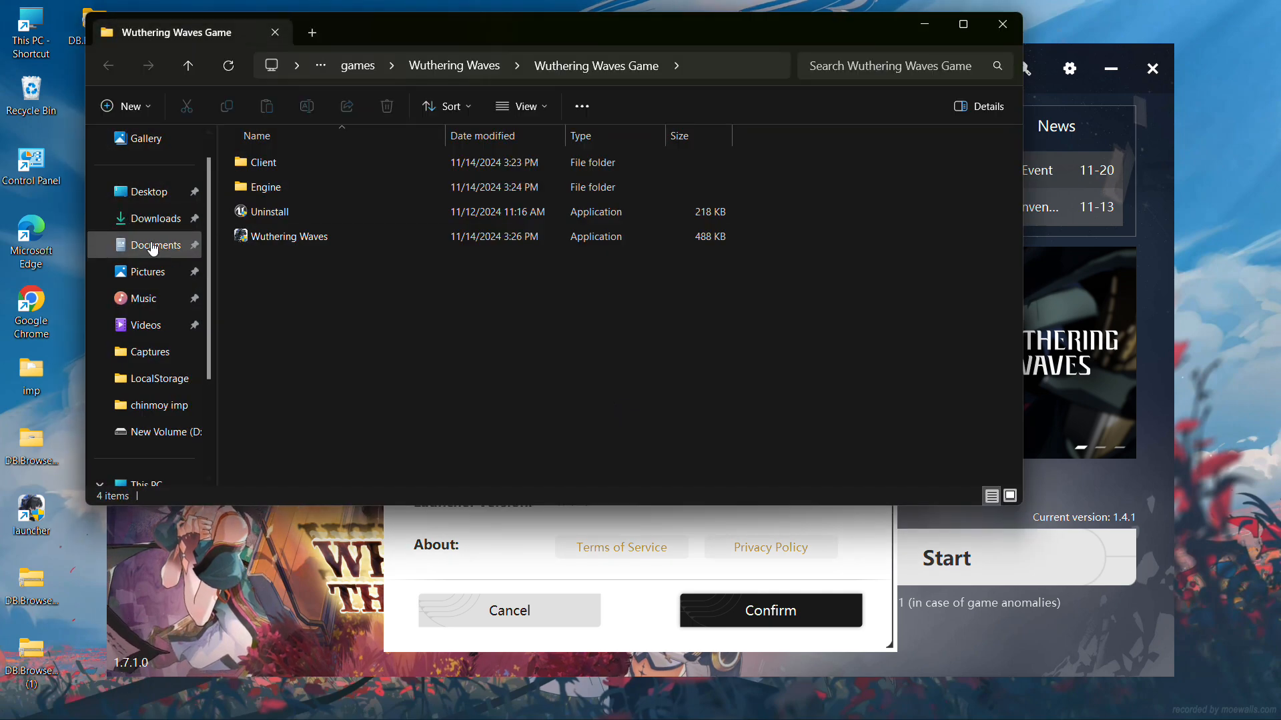
left_click(167, 378)
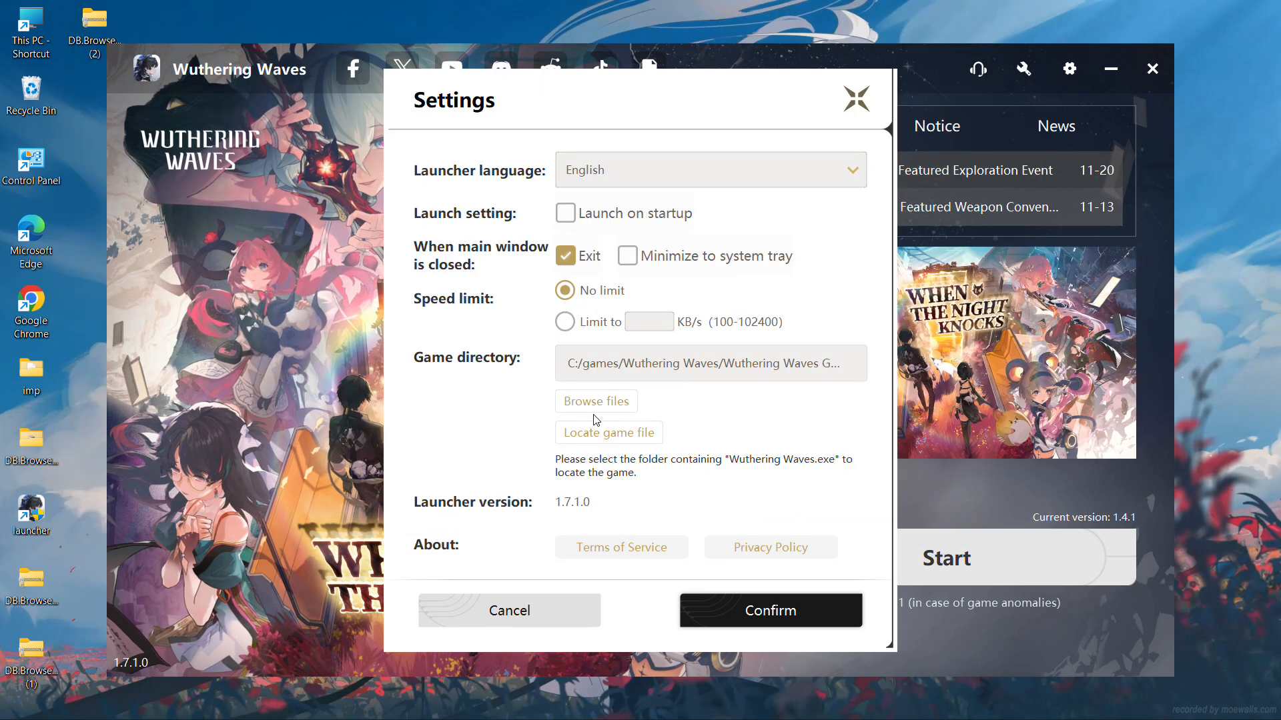
left_click(595, 401)
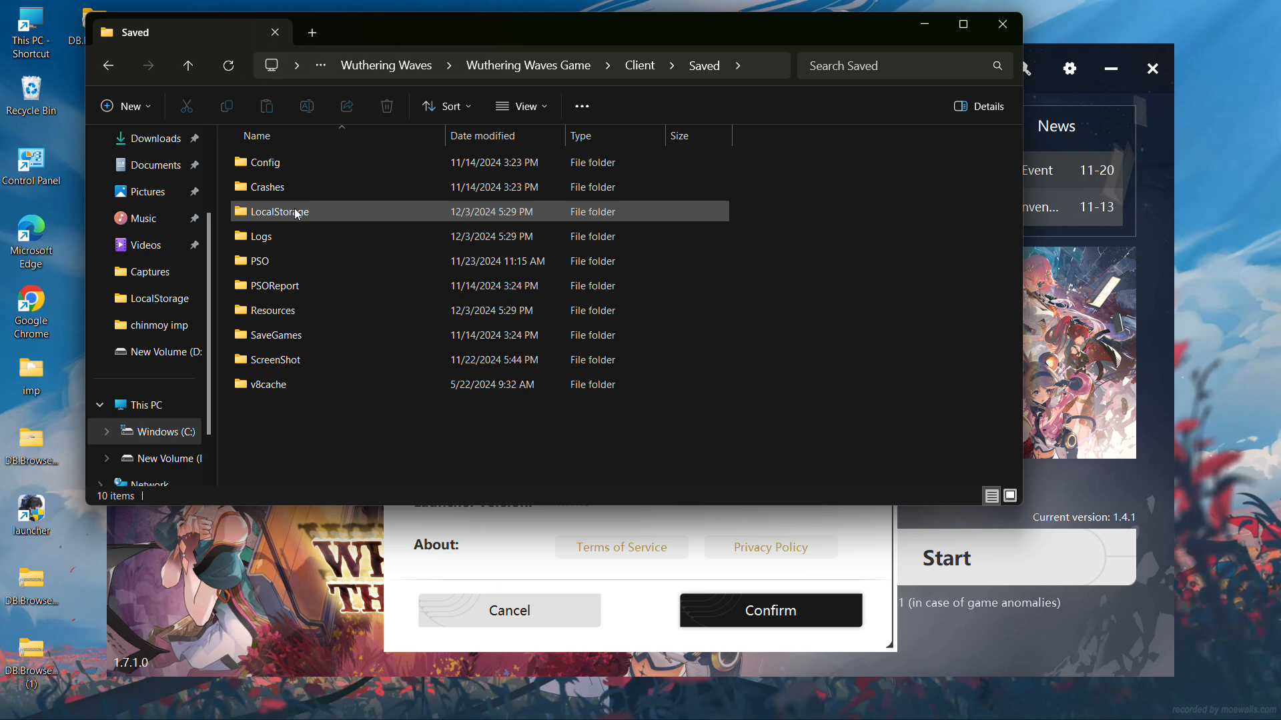
double_click(277, 211)
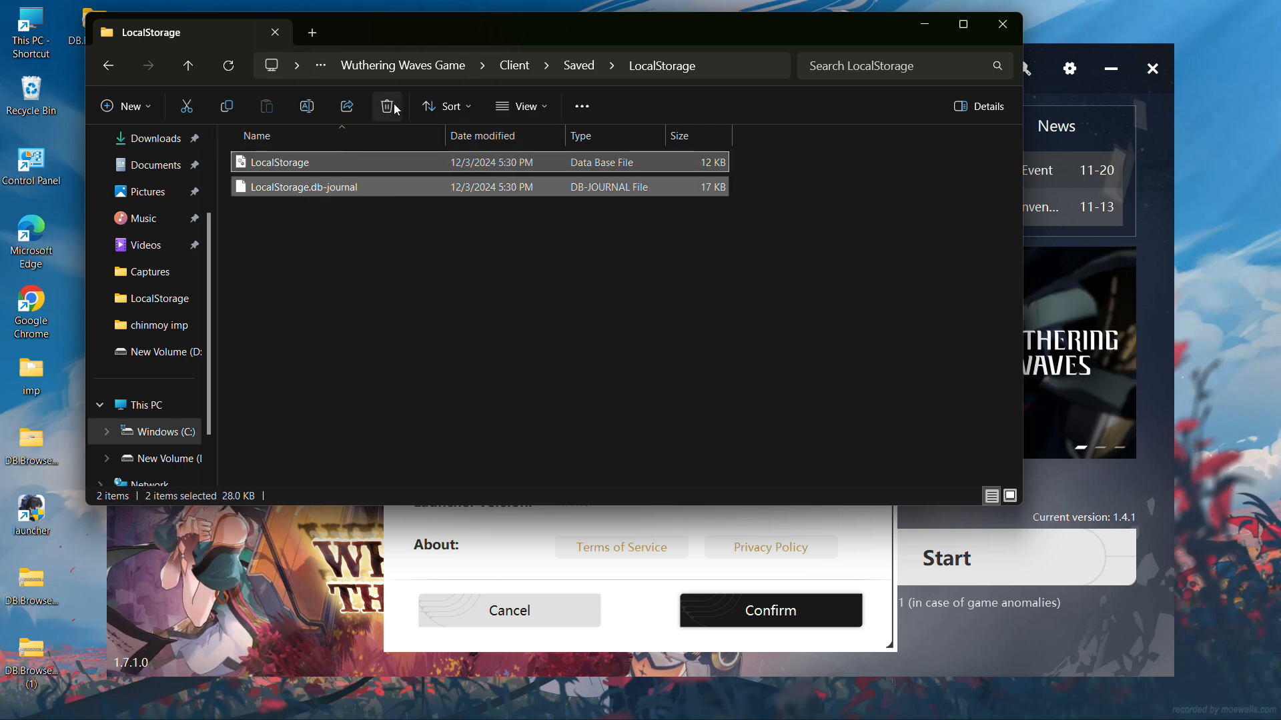
mouse_move(387, 106)
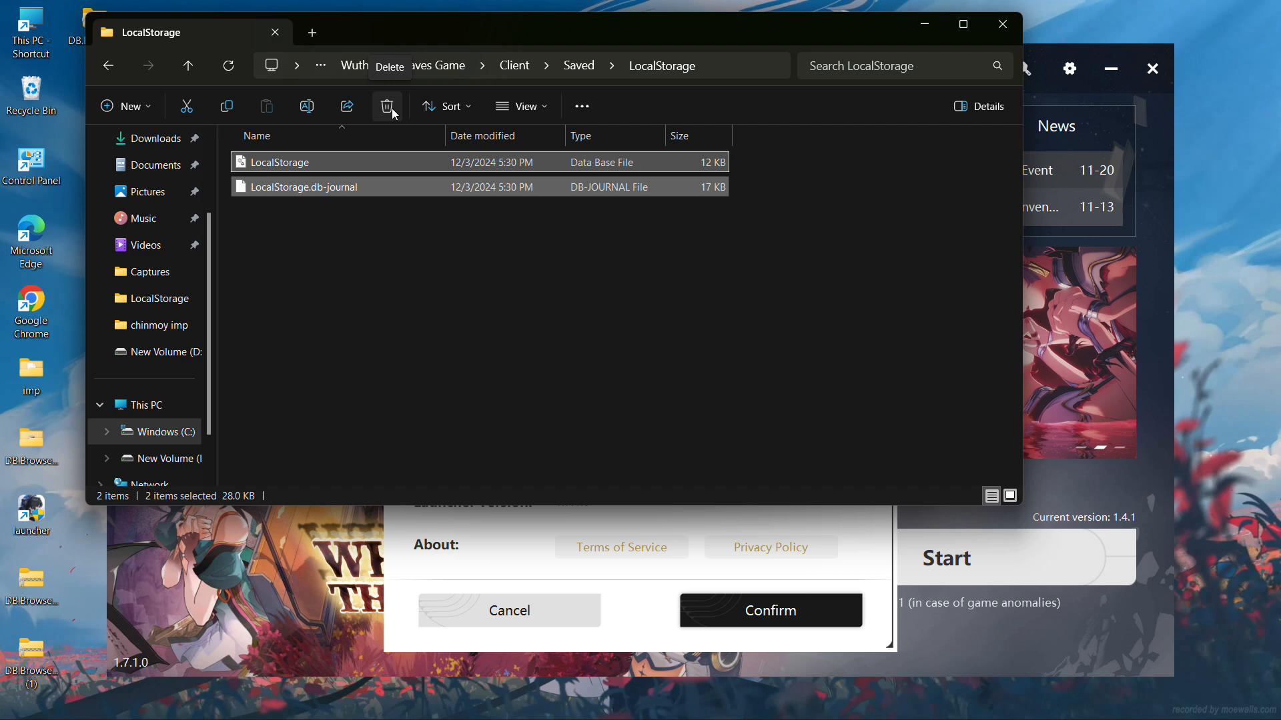
left_click(387, 106)
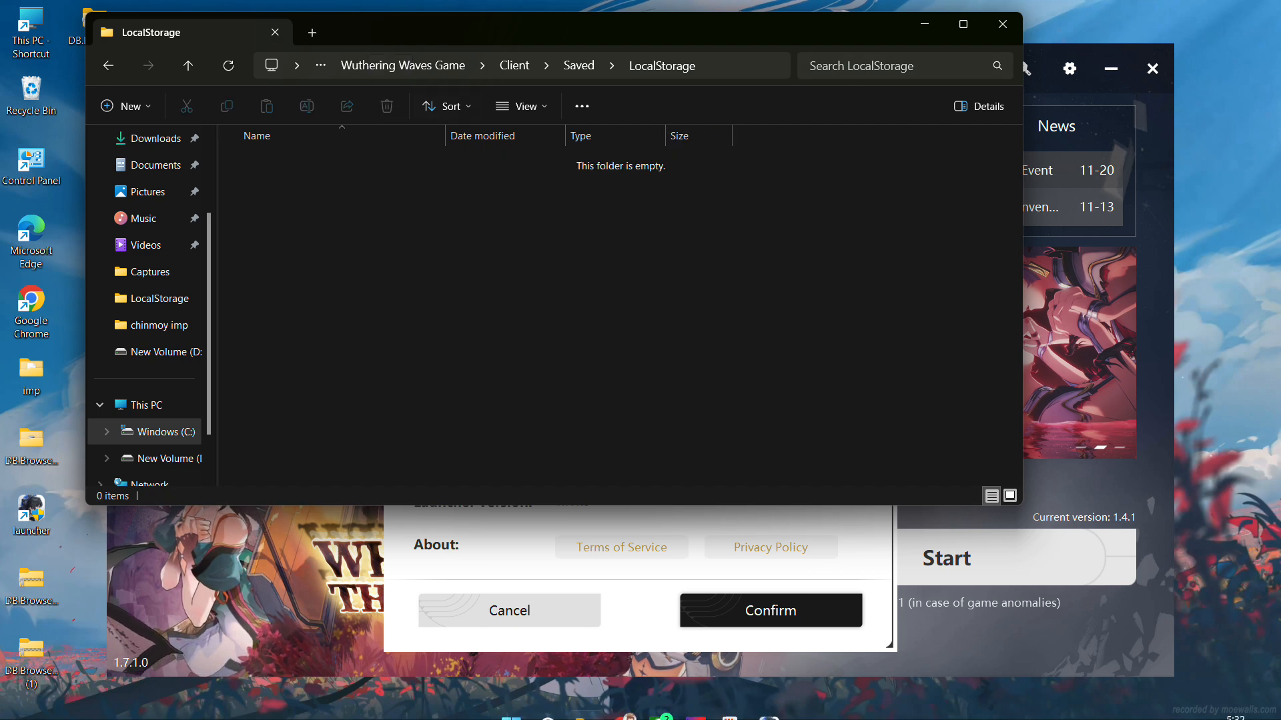
mouse_move(648, 598)
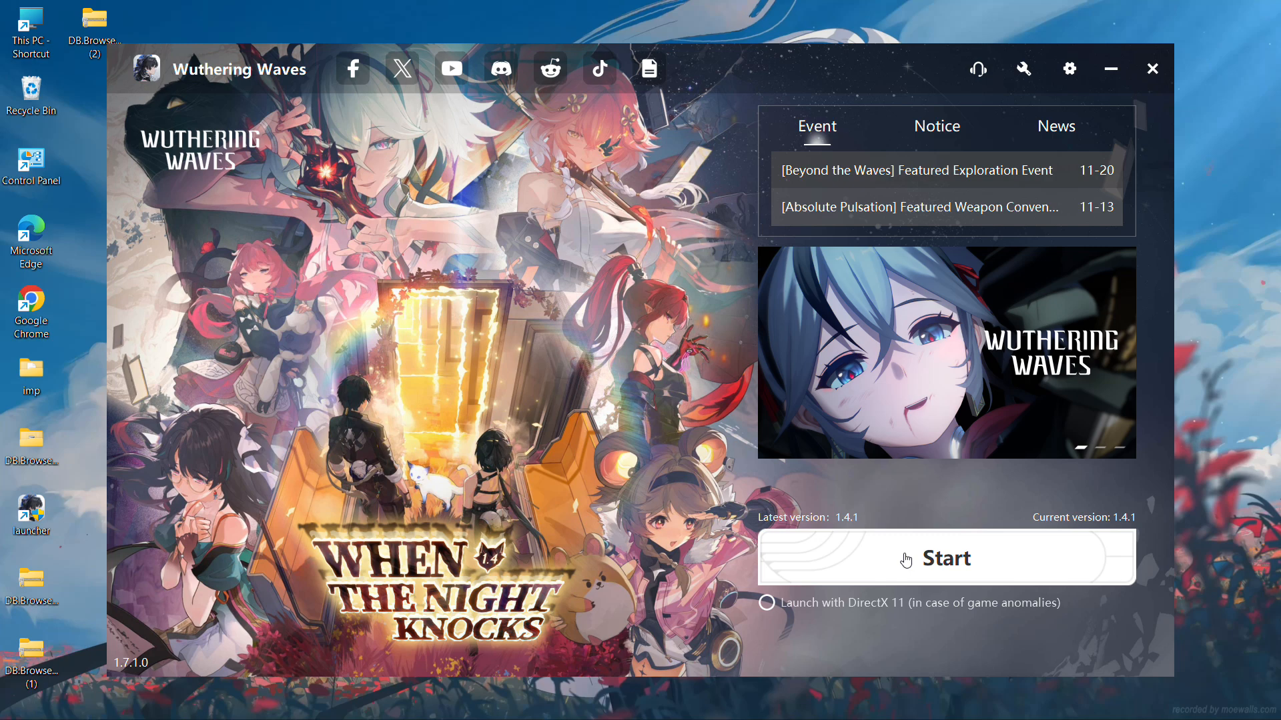
- Dismiss the launcher settings and launch Wuthering Waves
left_click(1152, 69)
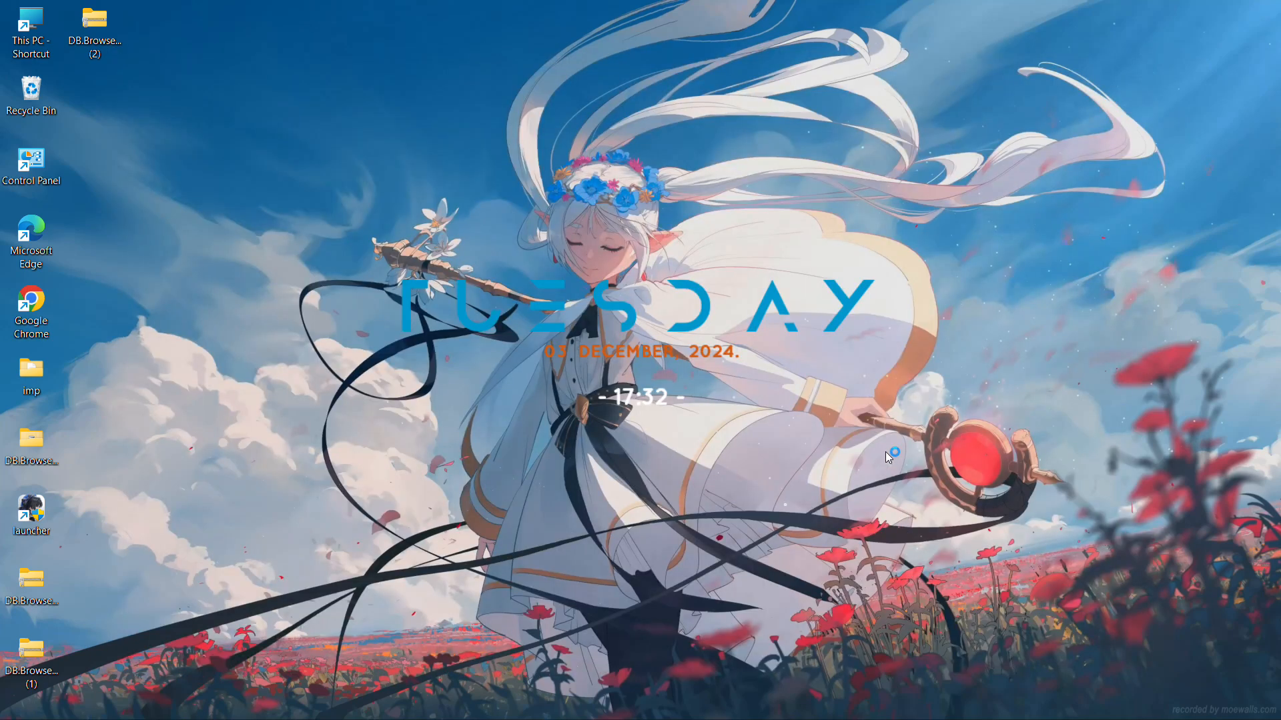
mouse_move(560, 41)
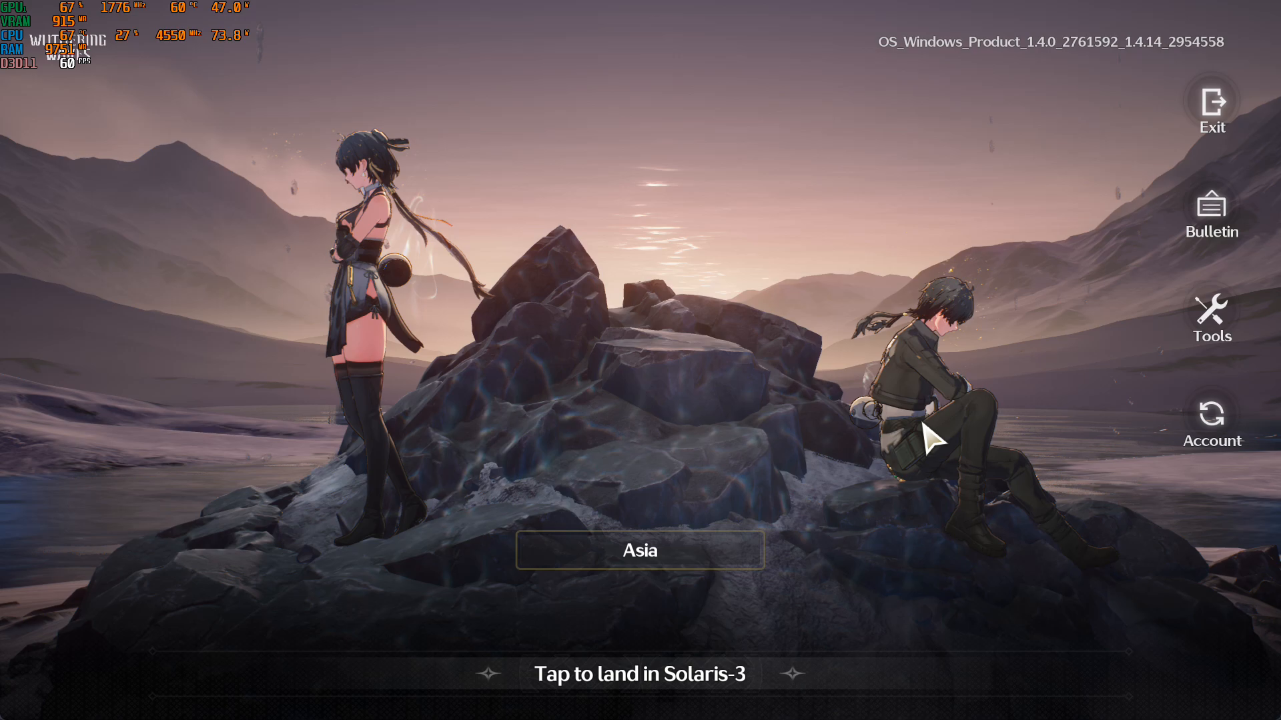
- Enter the game via 'Tap to land in Solaris-3' on the title screen
left_click(639, 673)
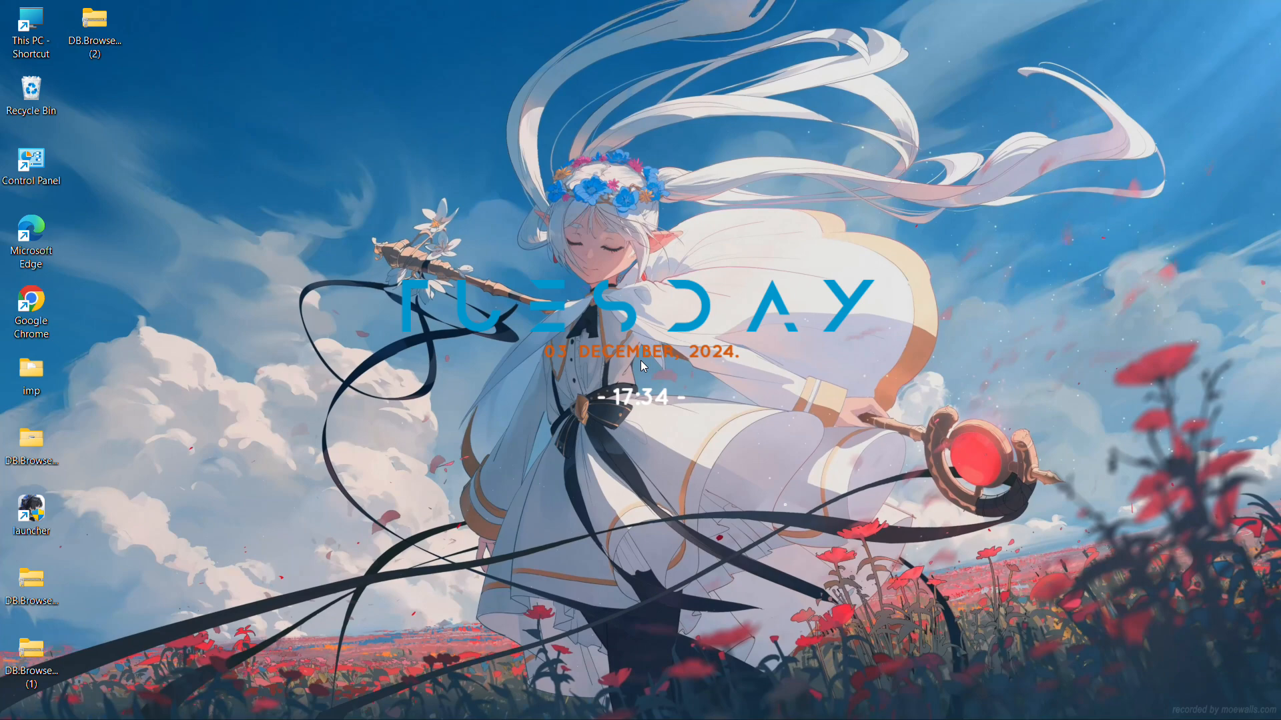
- Open the DB.Browser folder, close the launcher, and run DB Browser for SQLite
double_click(31, 511)
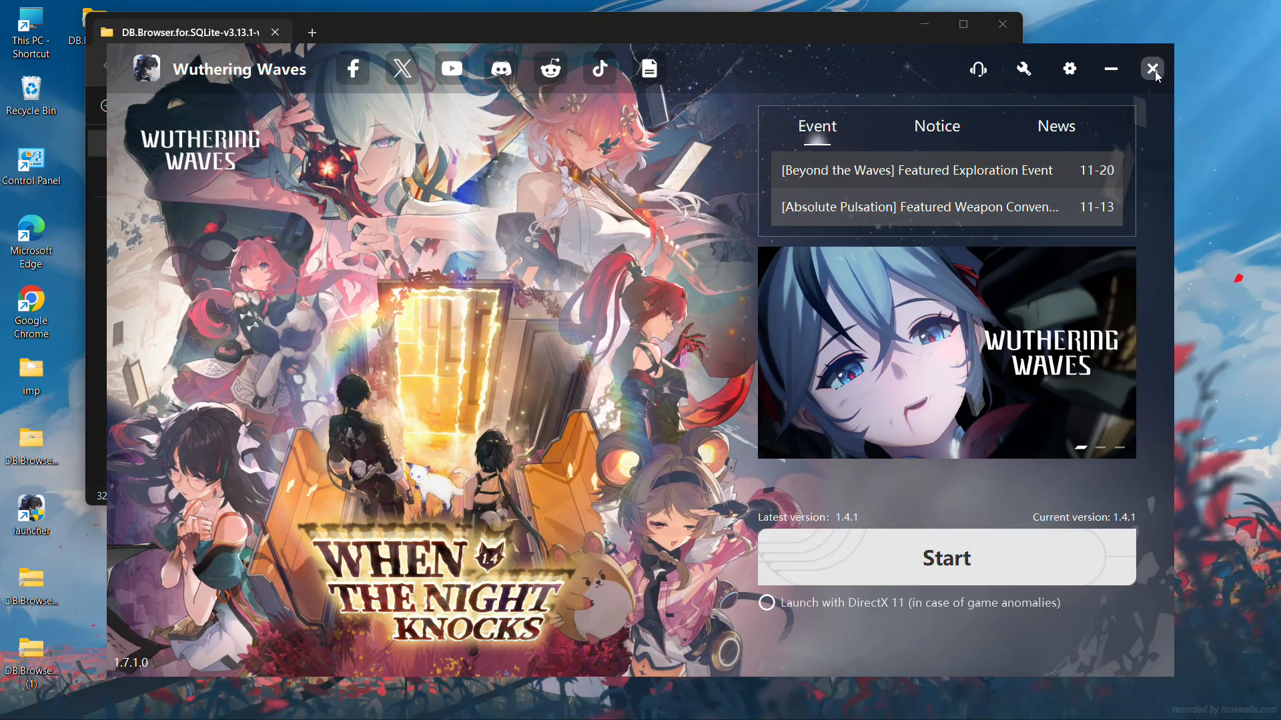
left_click(1153, 69)
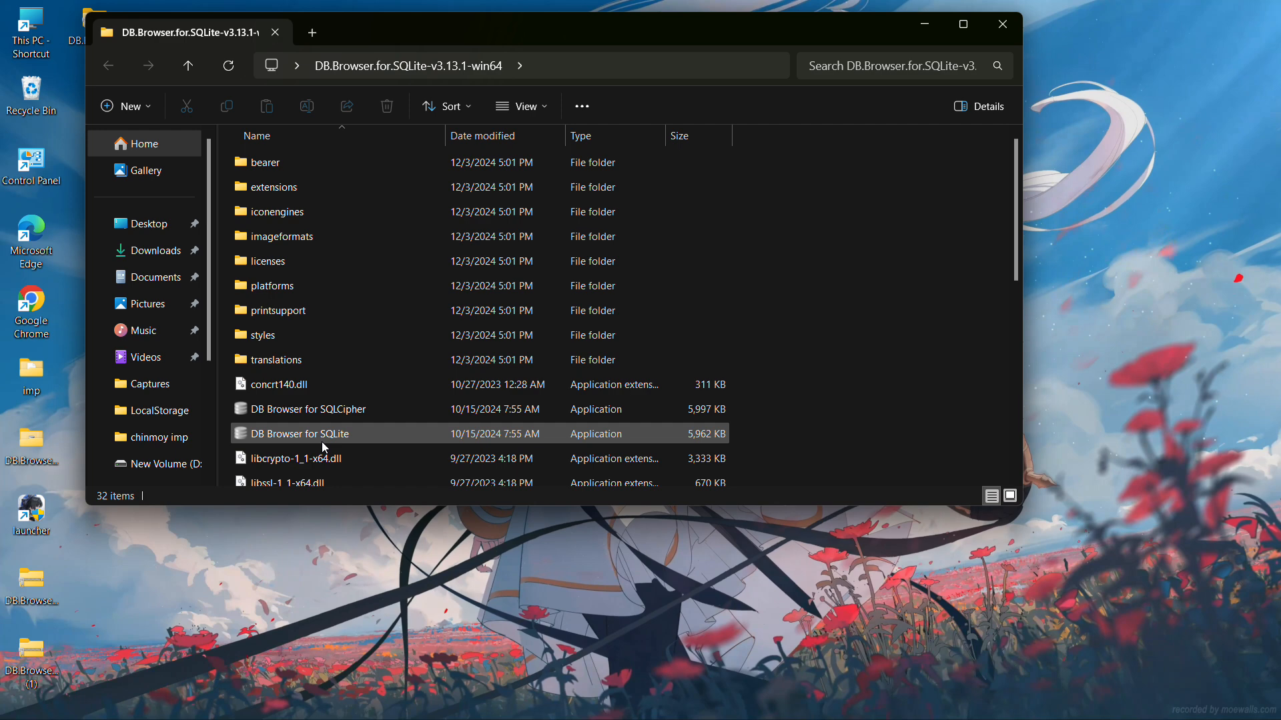
left_click(327, 433)
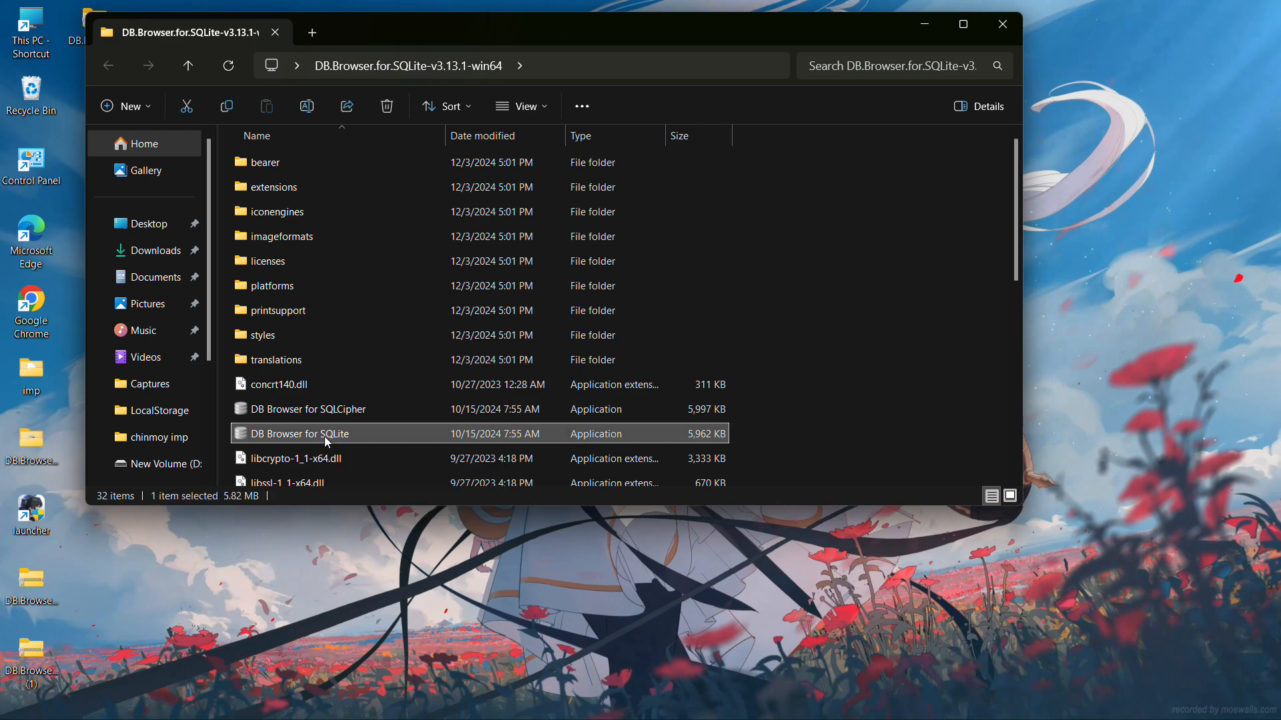
double_click(301, 433)
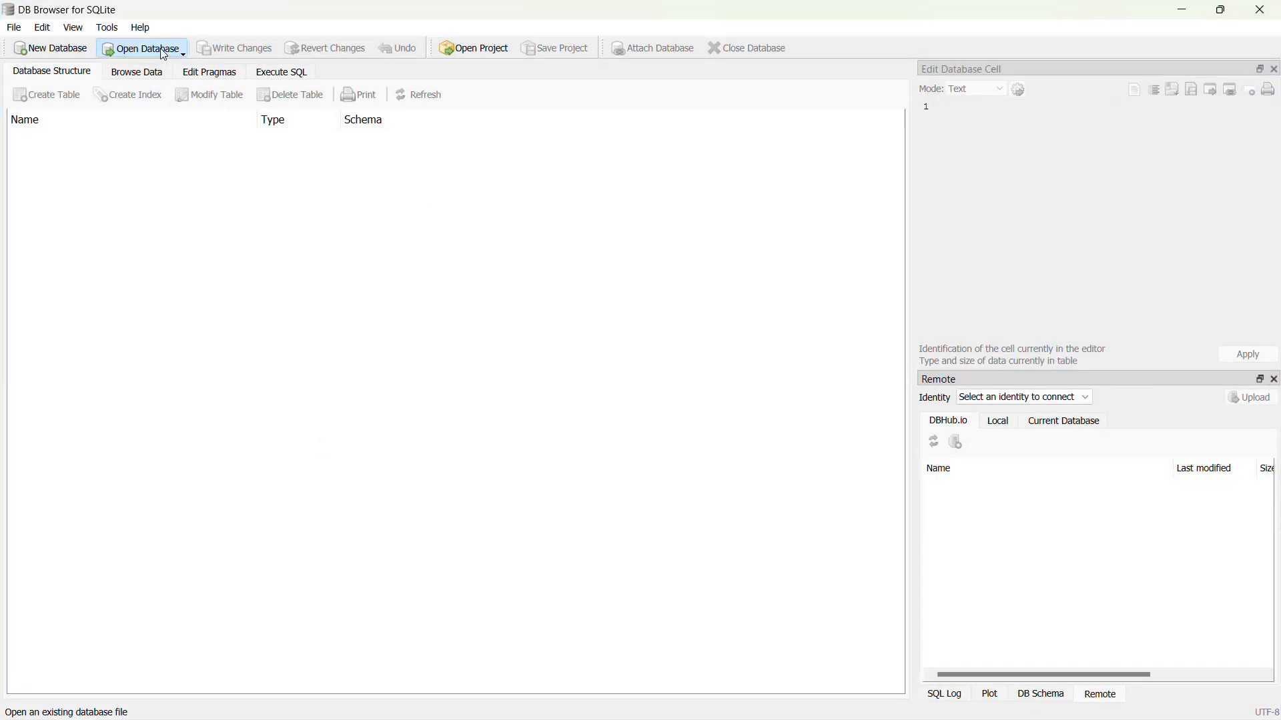
- Open LocalStorage.db from C:\games\Wuthering Waves\Wuthering Waves Game\Client\Saved\LocalStorage
left_click(140, 48)
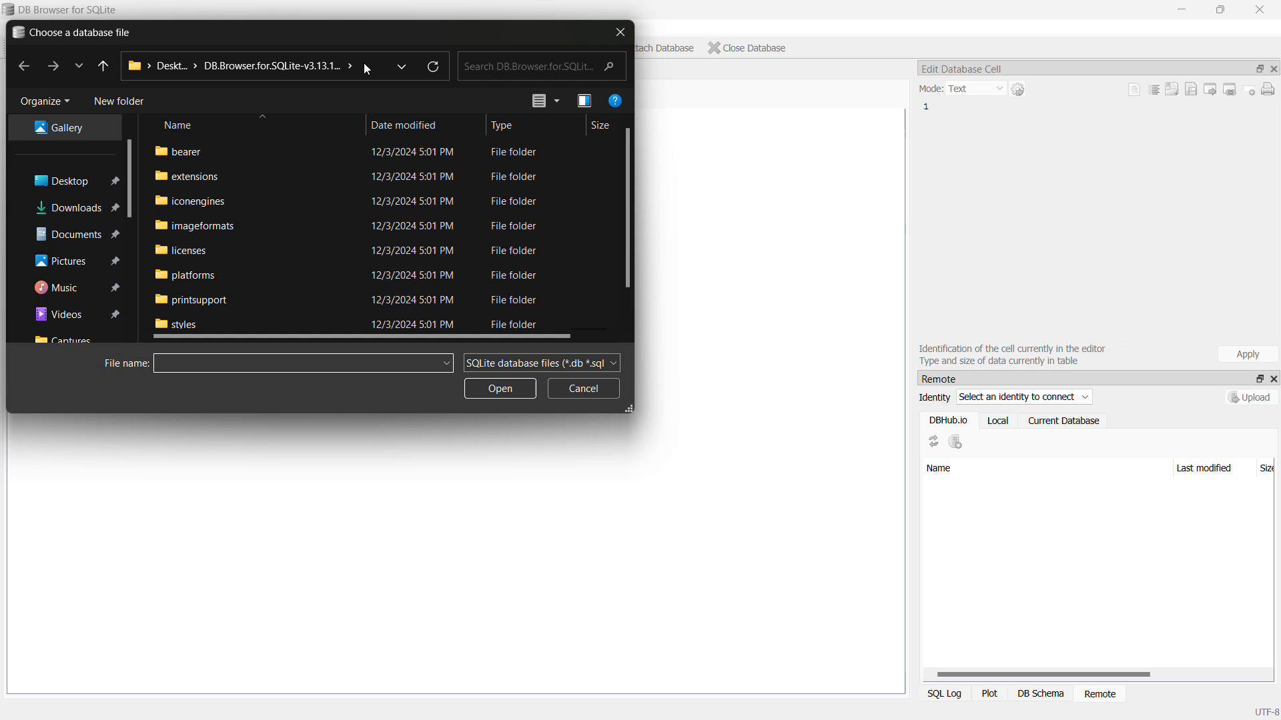
left_click(245, 66)
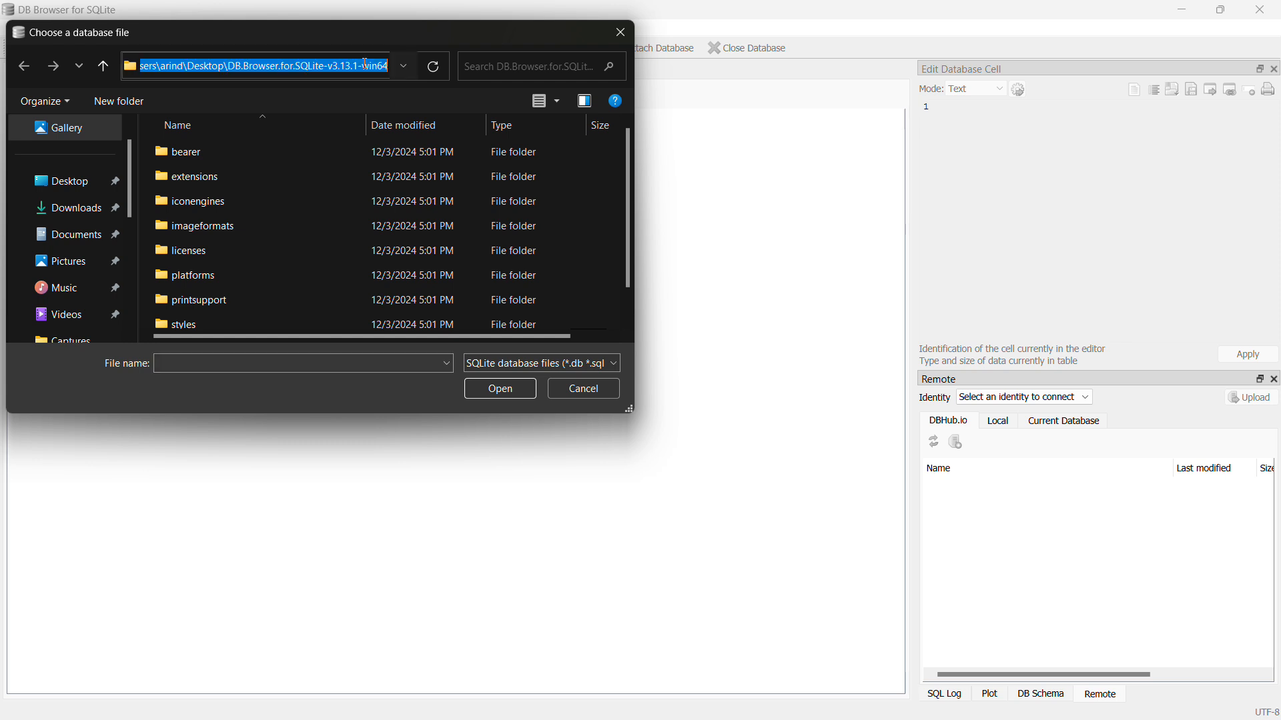
type("C:\\games\\Wuthering Waves\\Wuthering Waves Game")
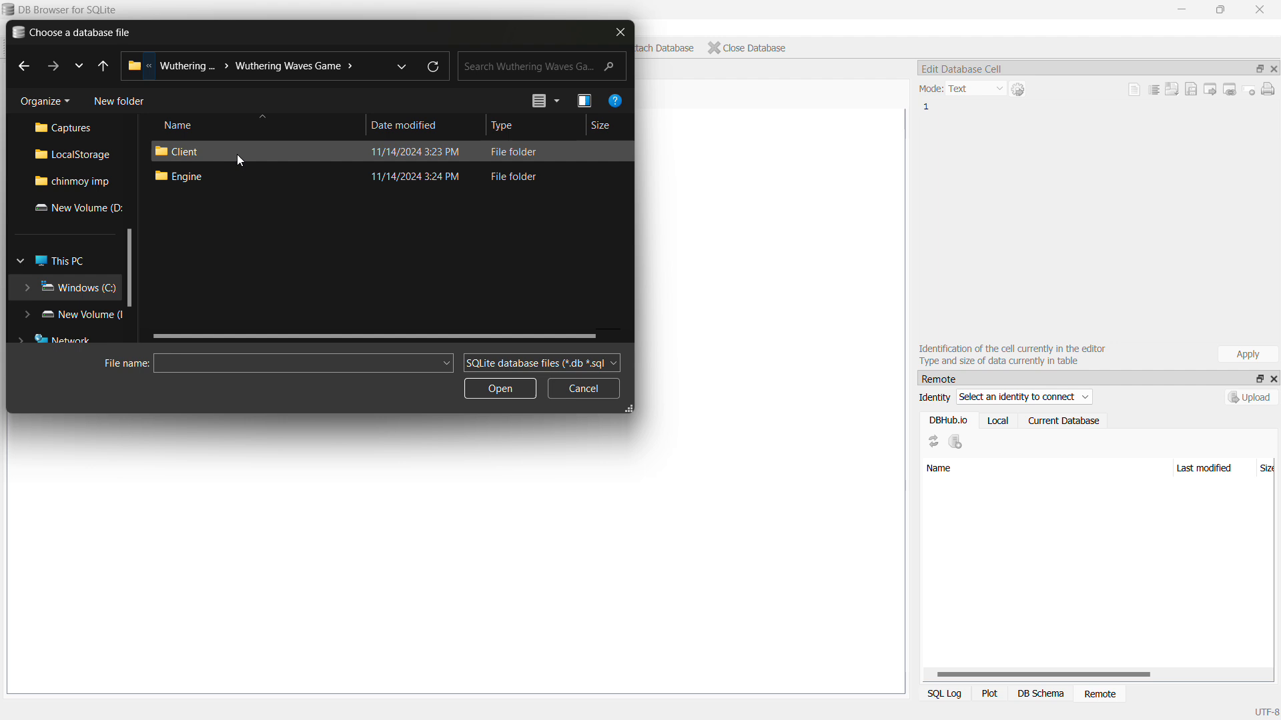
double_click(184, 152)
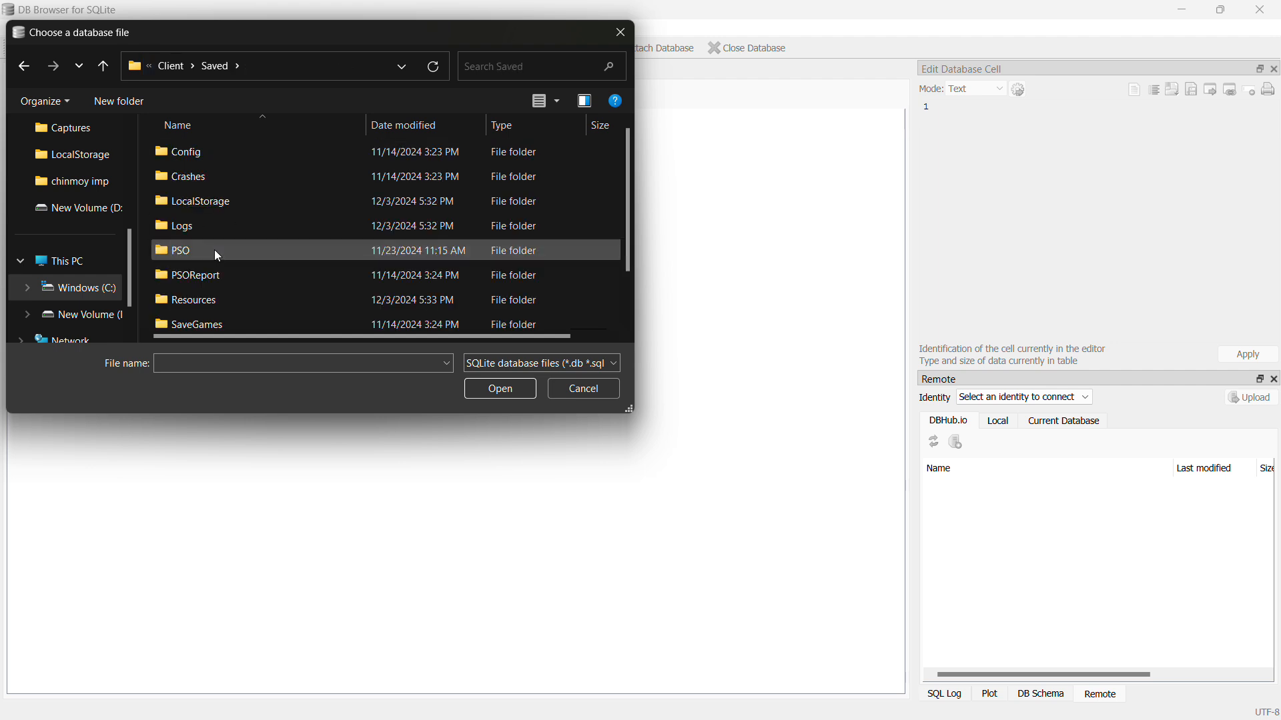
double_click(200, 200)
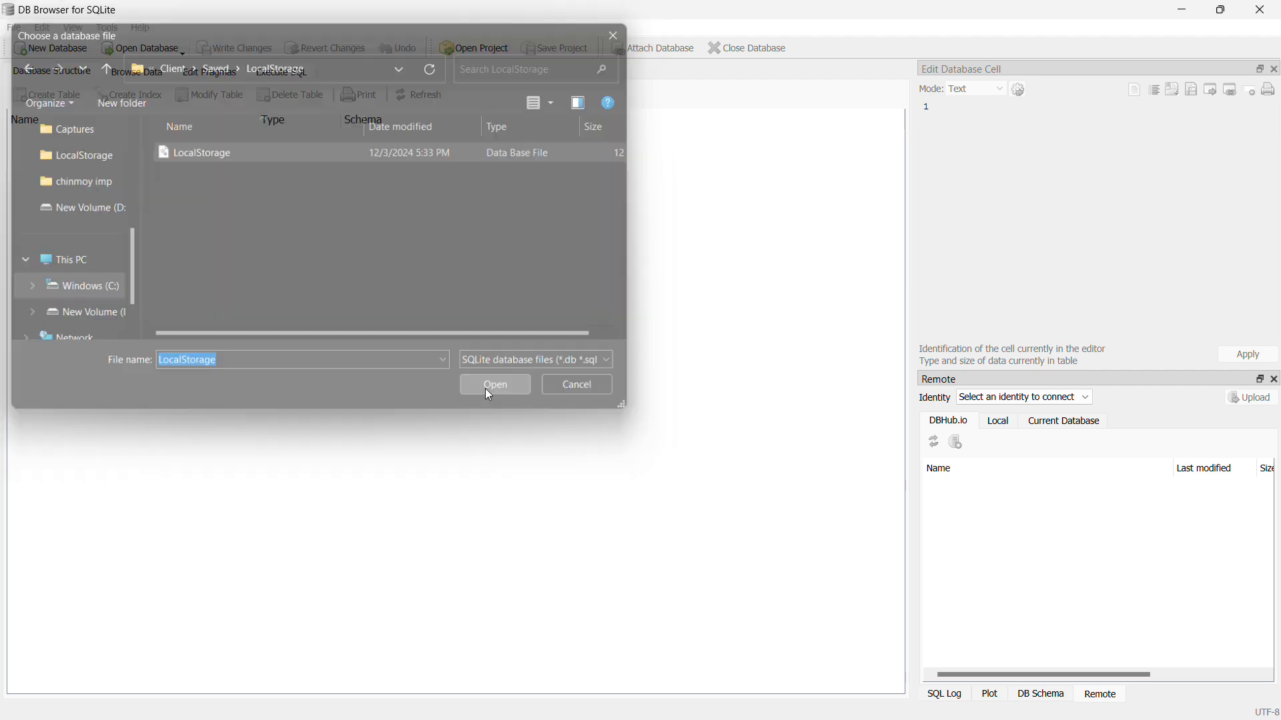
left_click(494, 384)
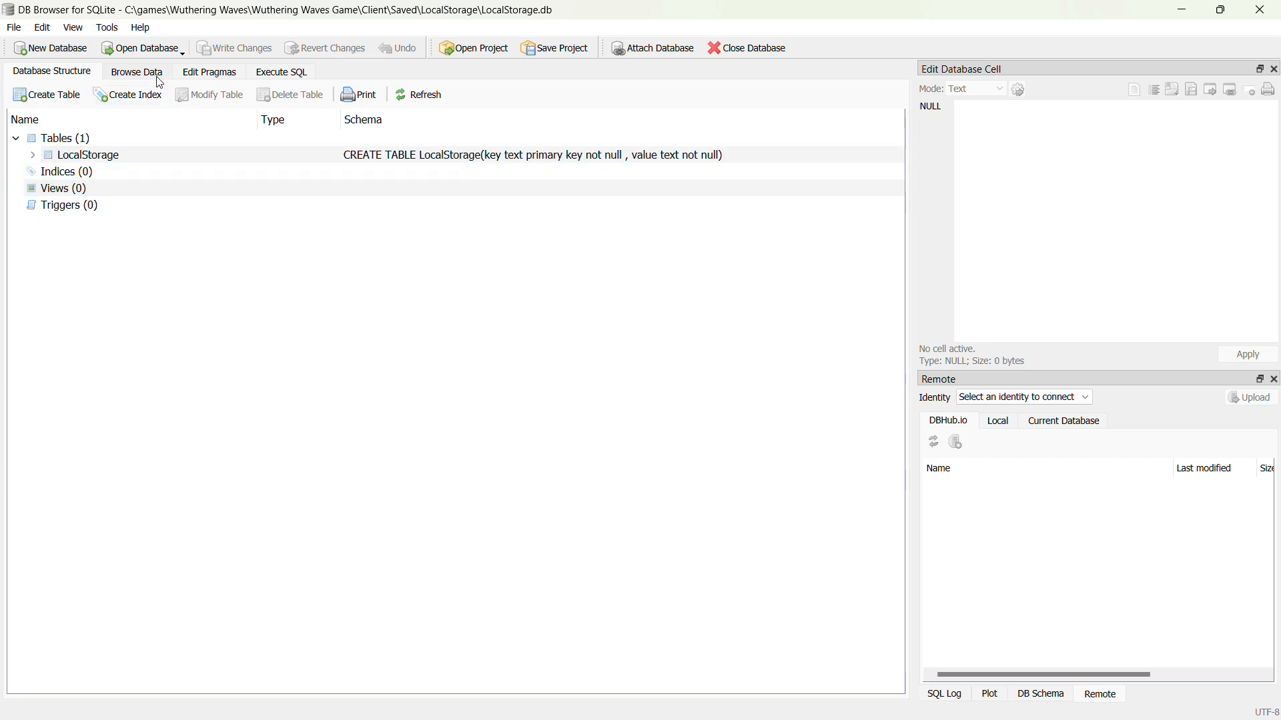
- Filter the LocalStorage table keys by 'cus' and set CustomFrameRate's value to 3
left_click(136, 72)
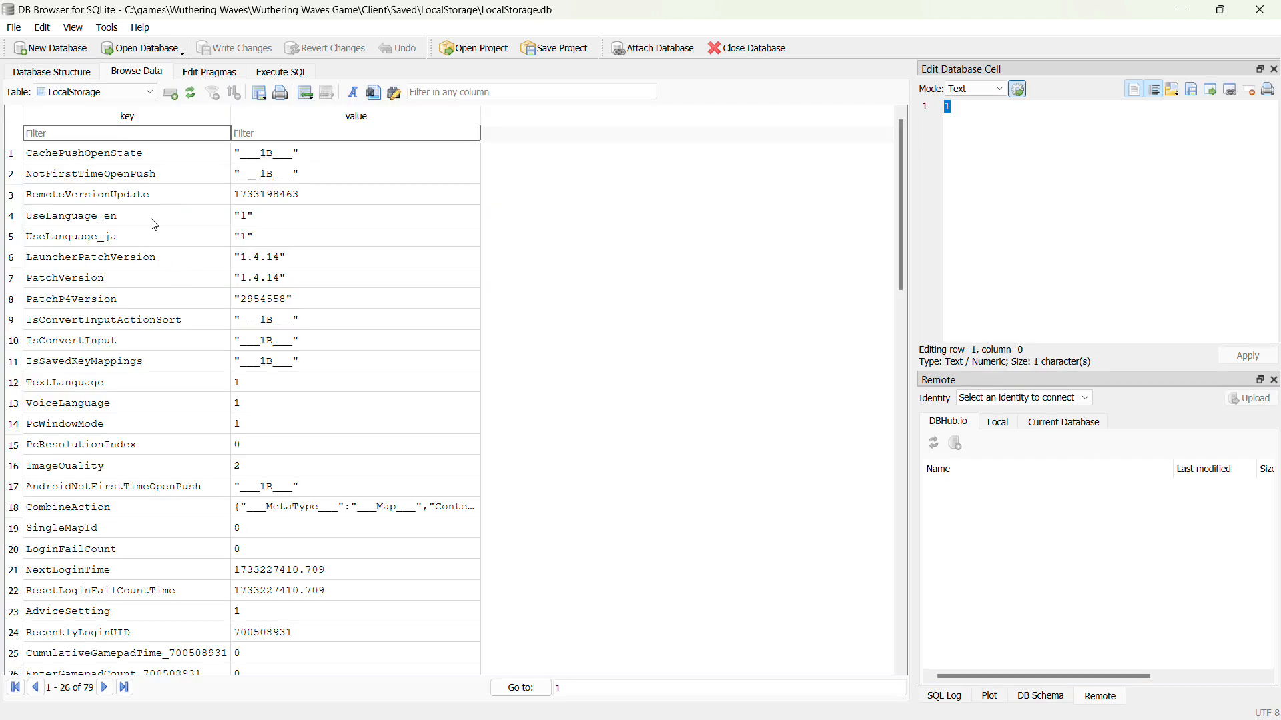
type("d")
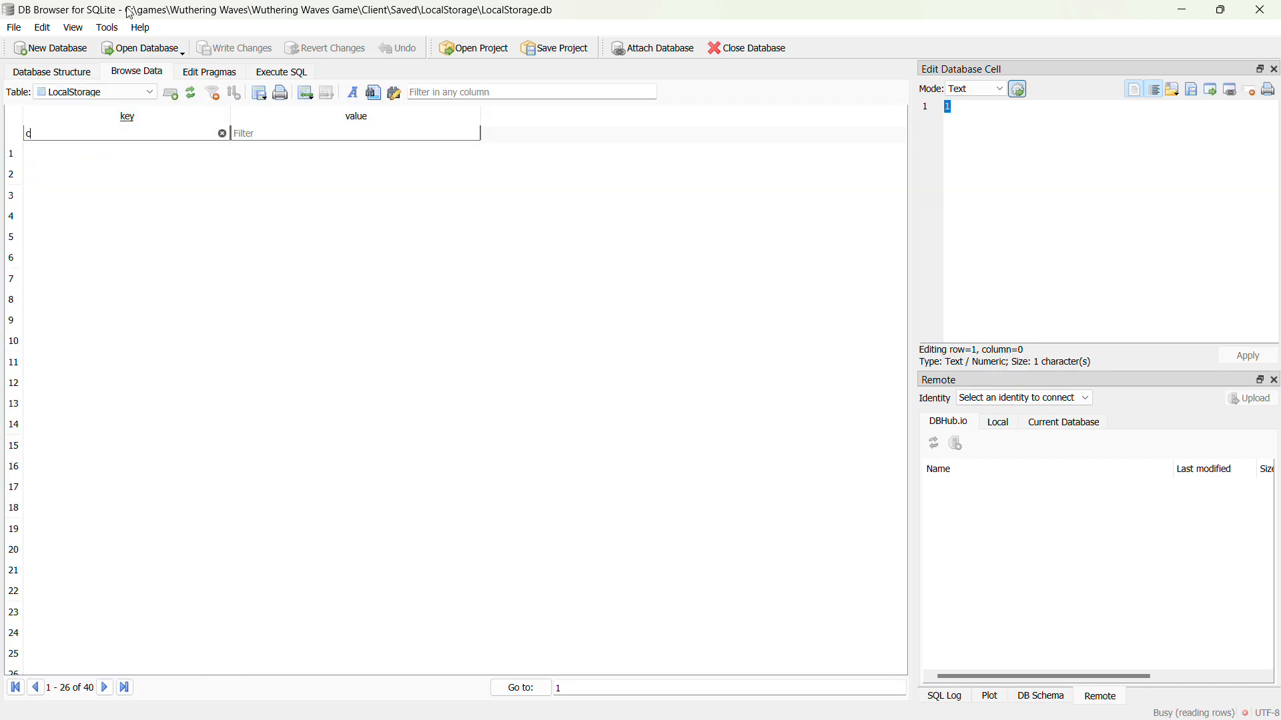
type("us")
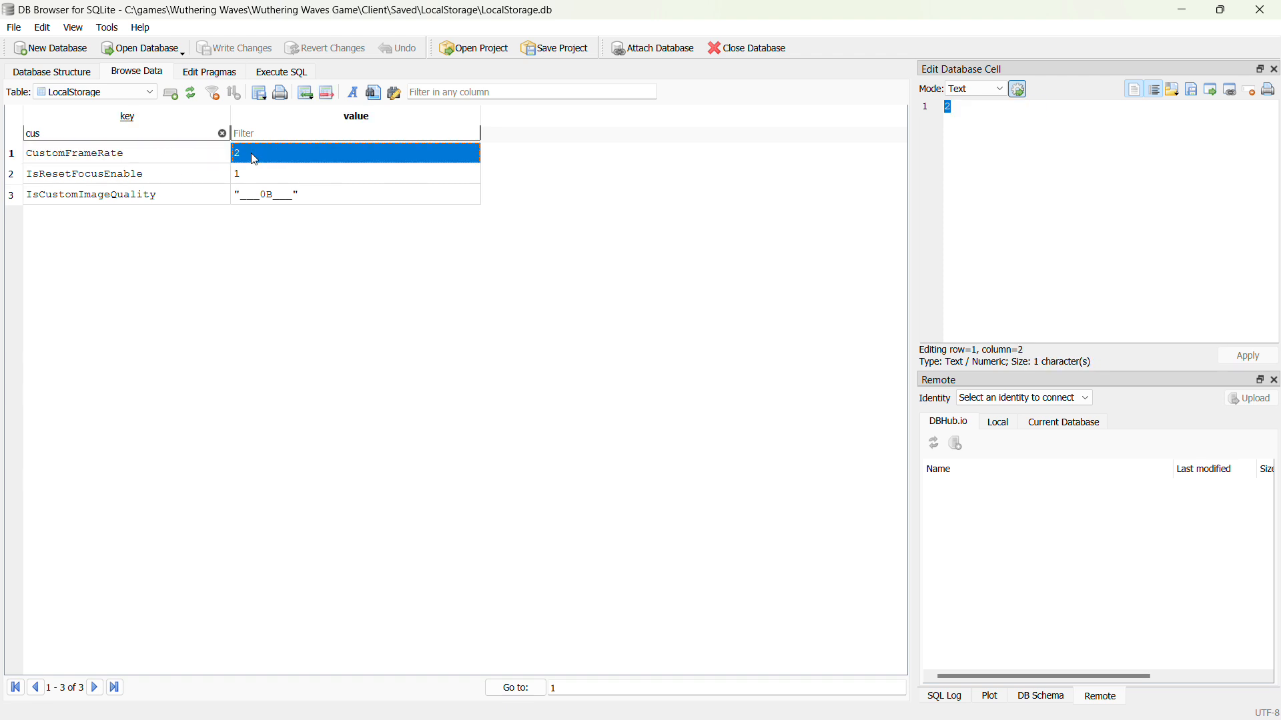
type("3")
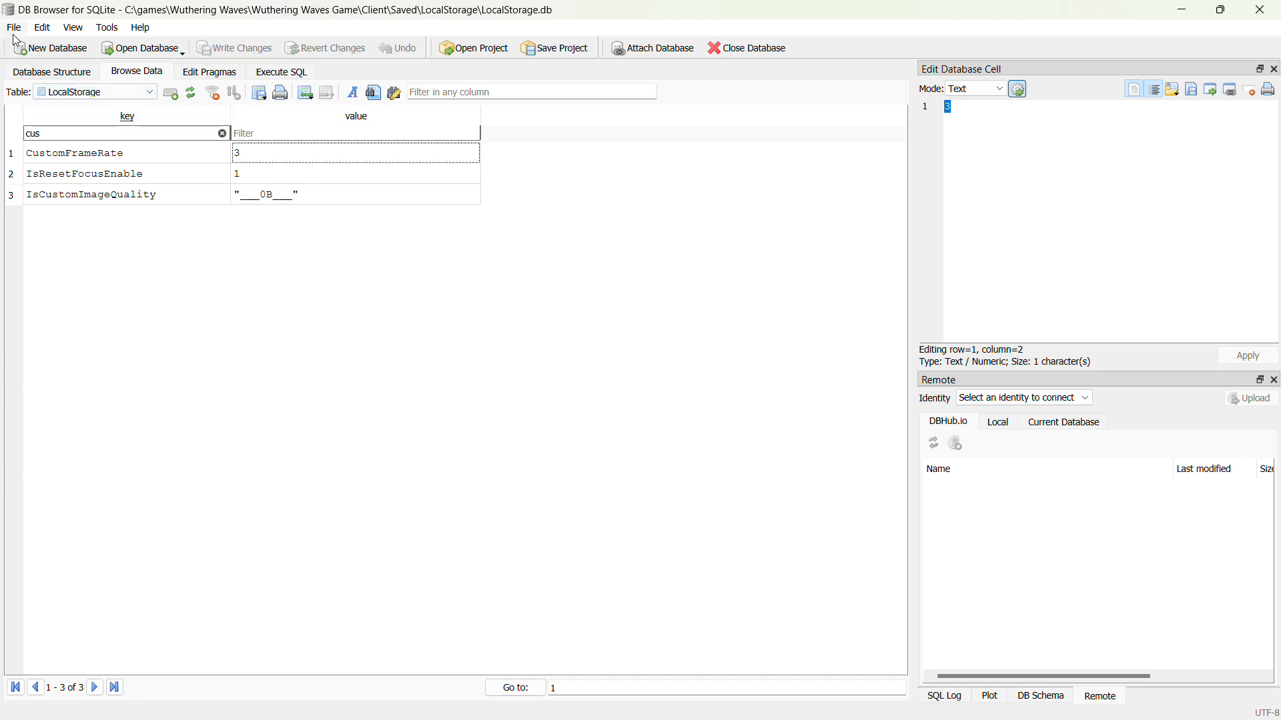
mouse_move(69, 349)
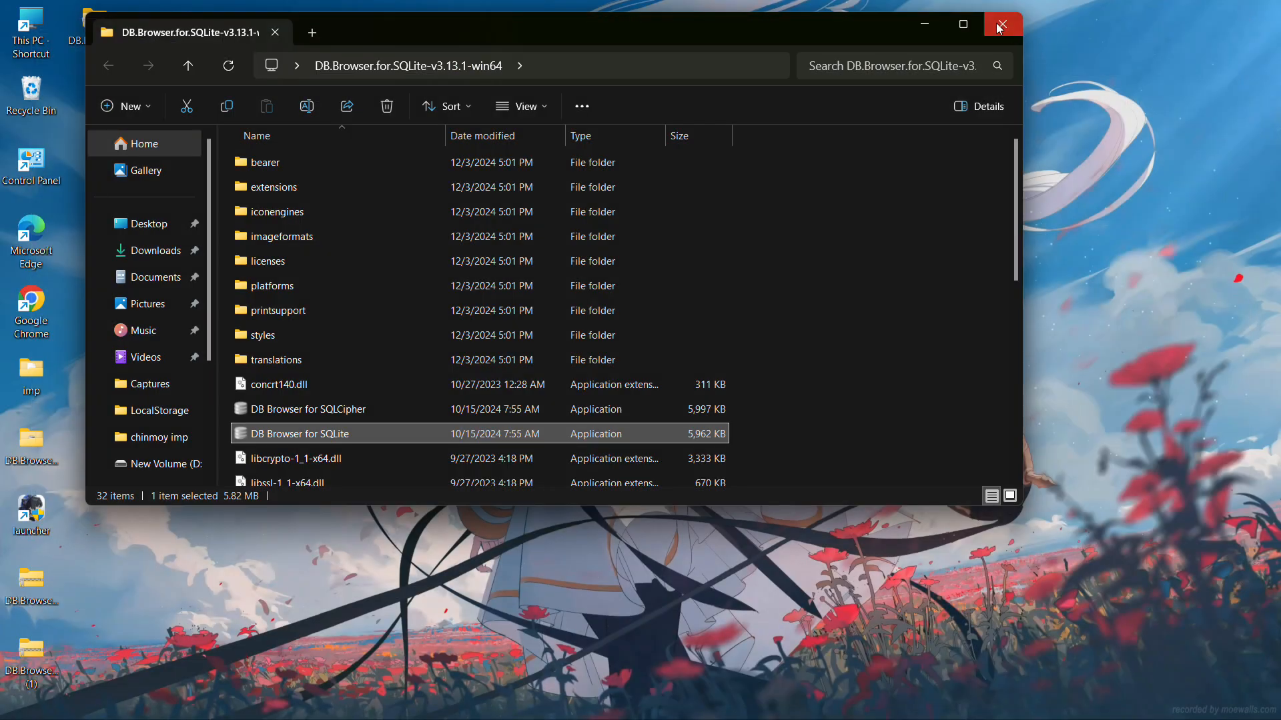
- Close File Explorer and launch Wuthering Waves from its desktop shortcut
left_click(1002, 24)
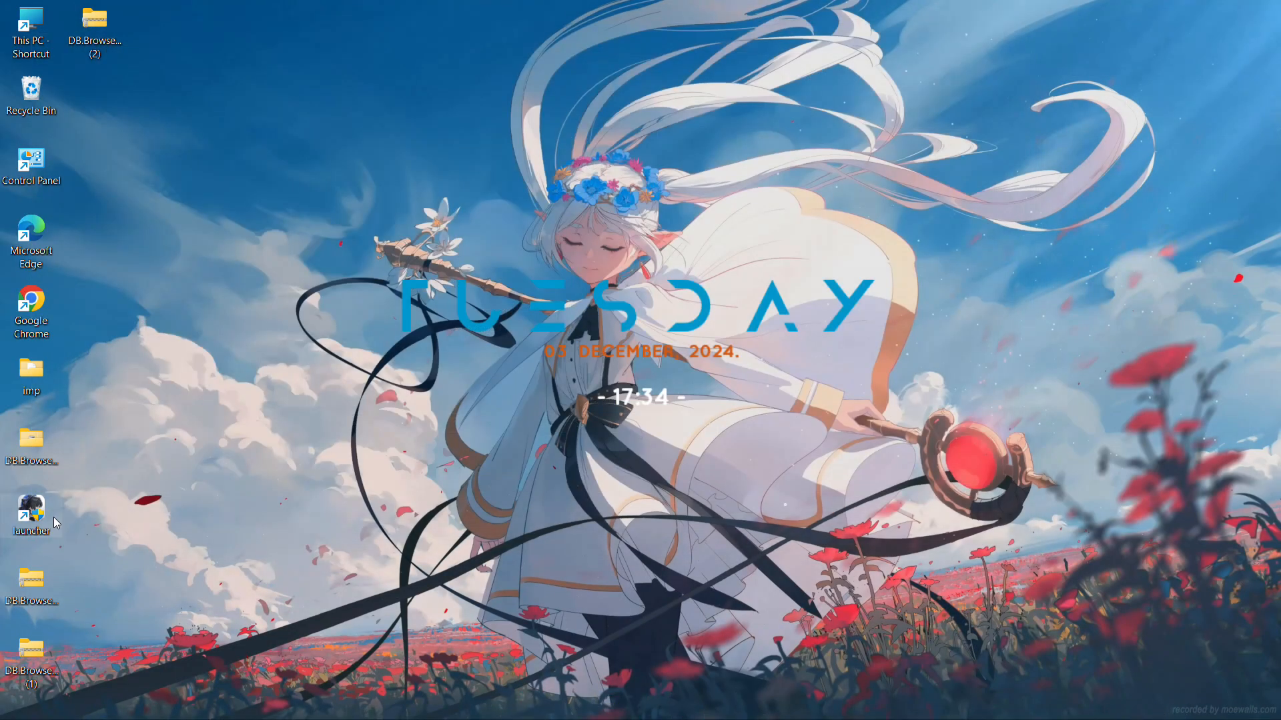
mouse_move(516, 509)
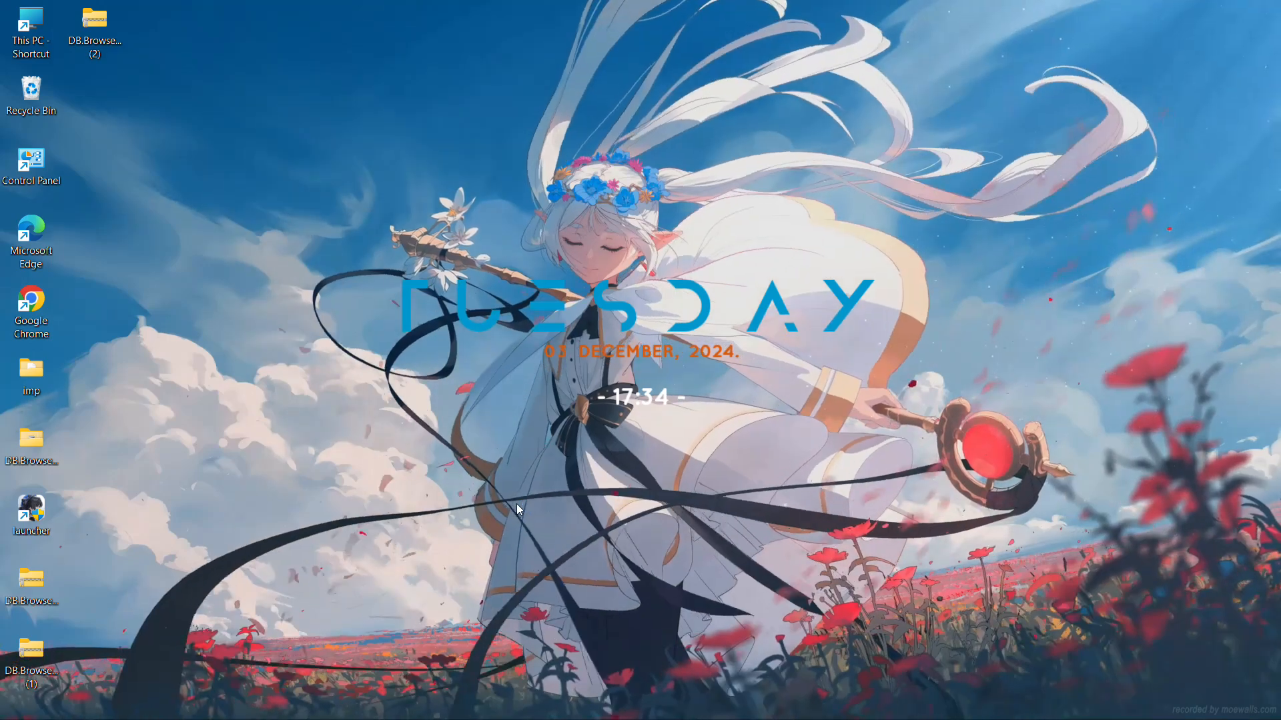
double_click(30, 510)
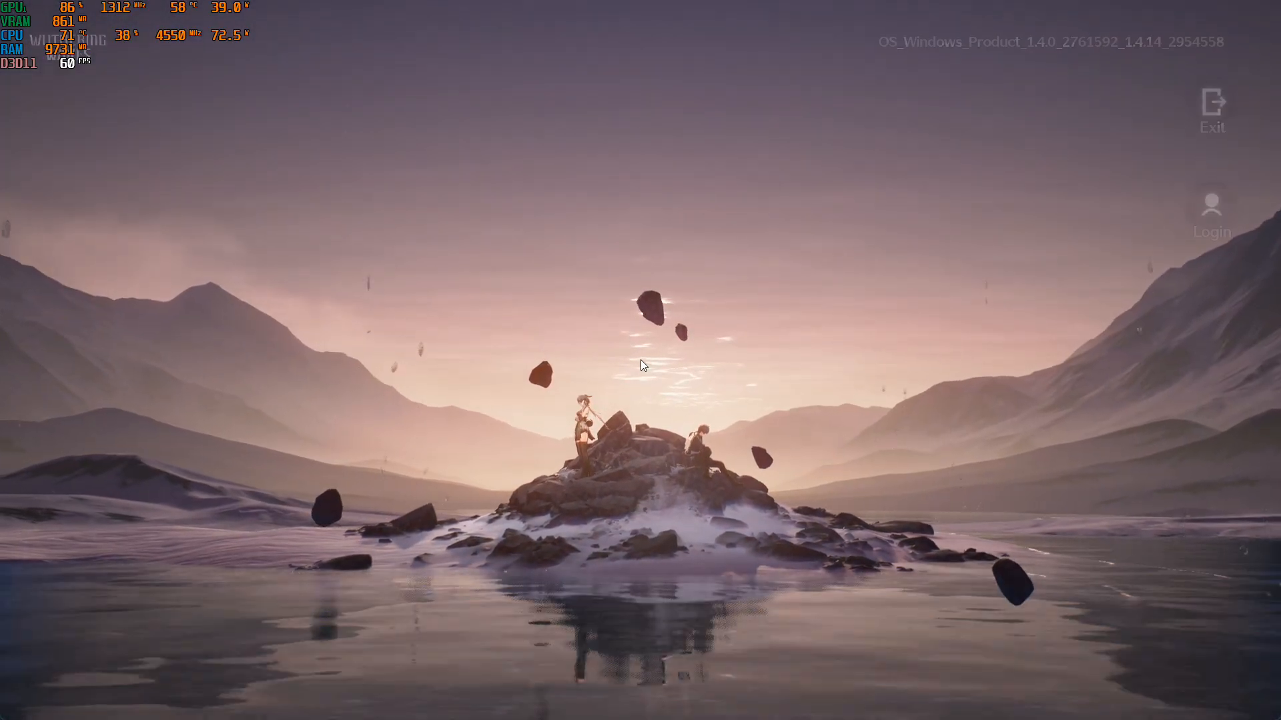
- Log in past the title screen and land in Solaris-3 on the Asia server
left_click(1212, 204)
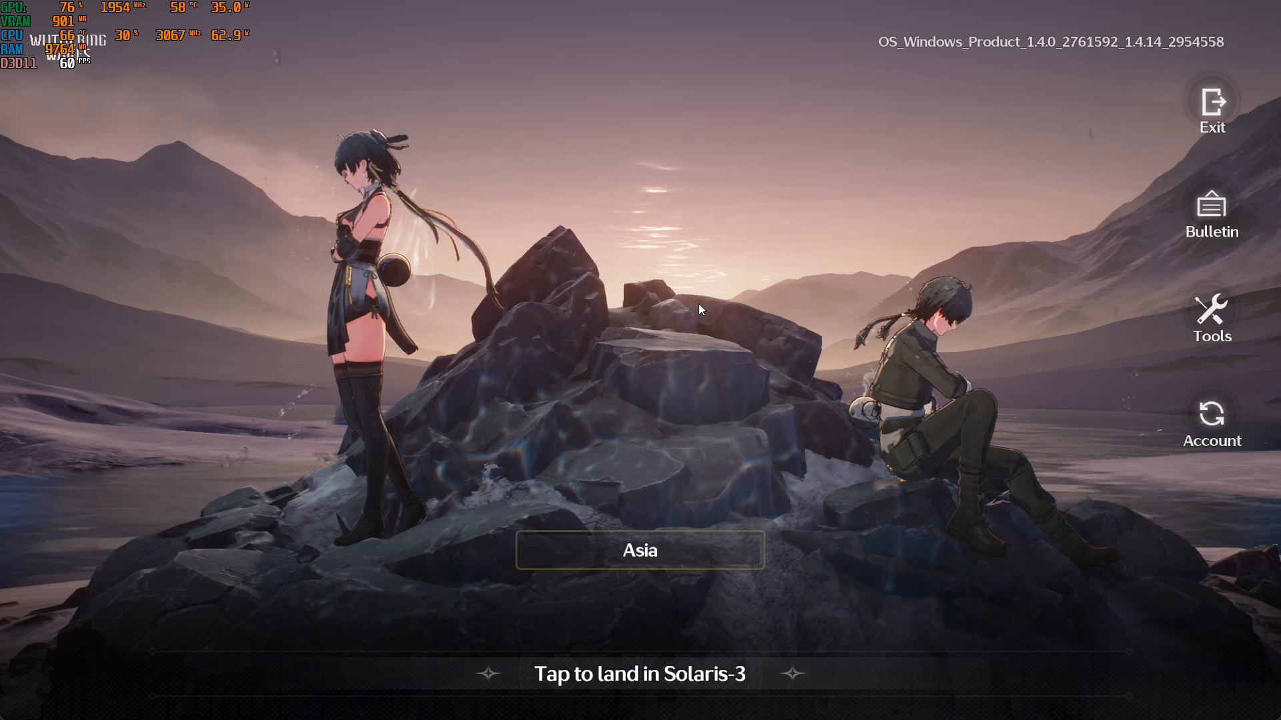
left_click(640, 674)
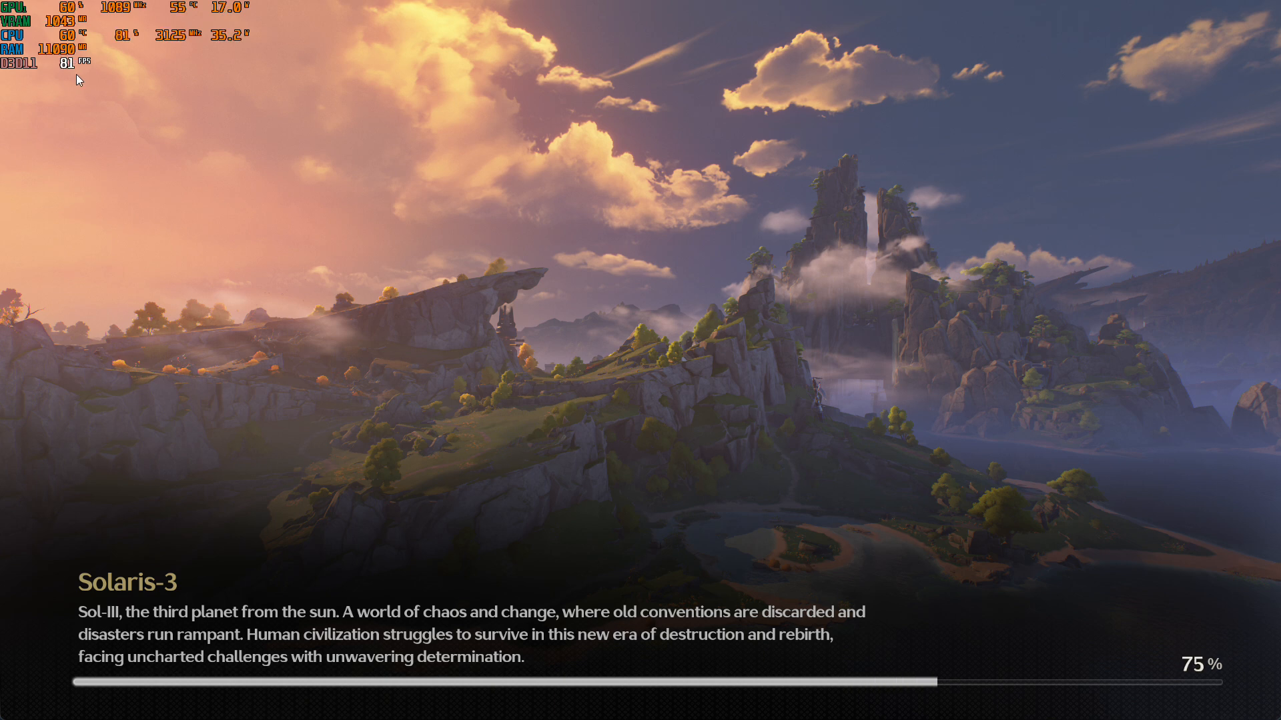
mouse_move(104, 87)
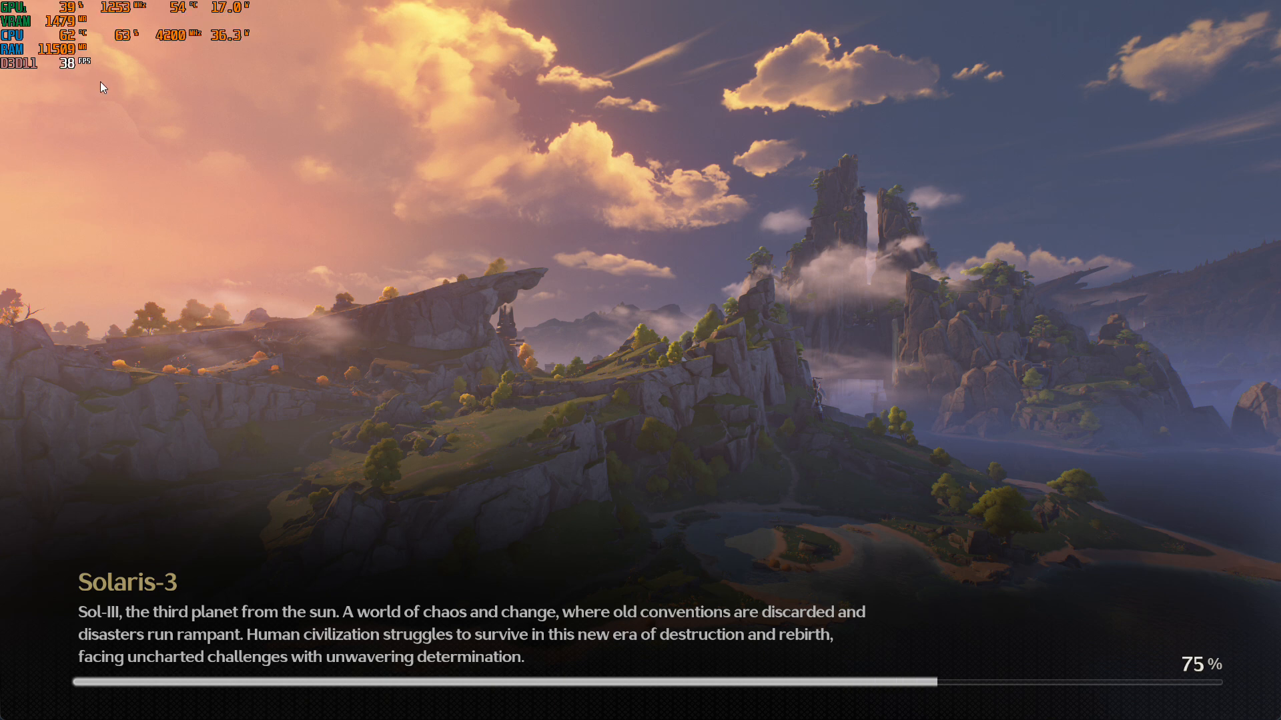
mouse_move(87, 83)
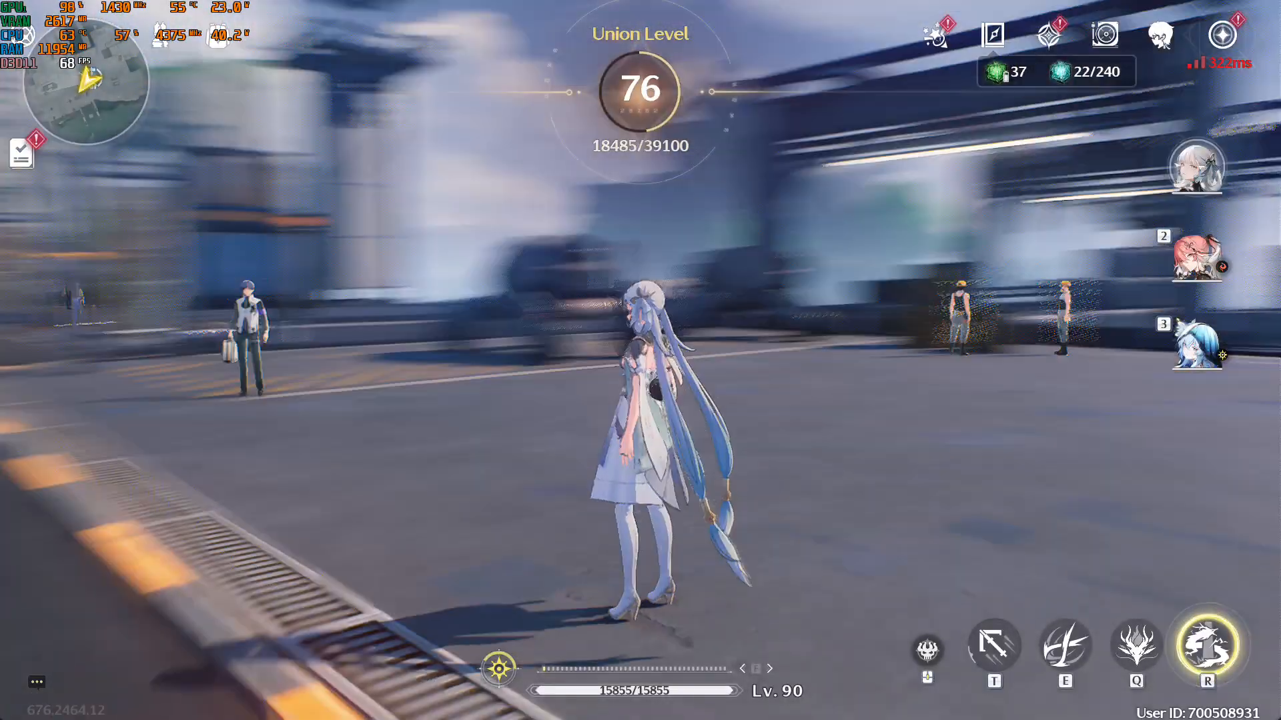
- Open the Terminal menu, then the gear Settings to reach the Graphics page
left_click(1198, 349)
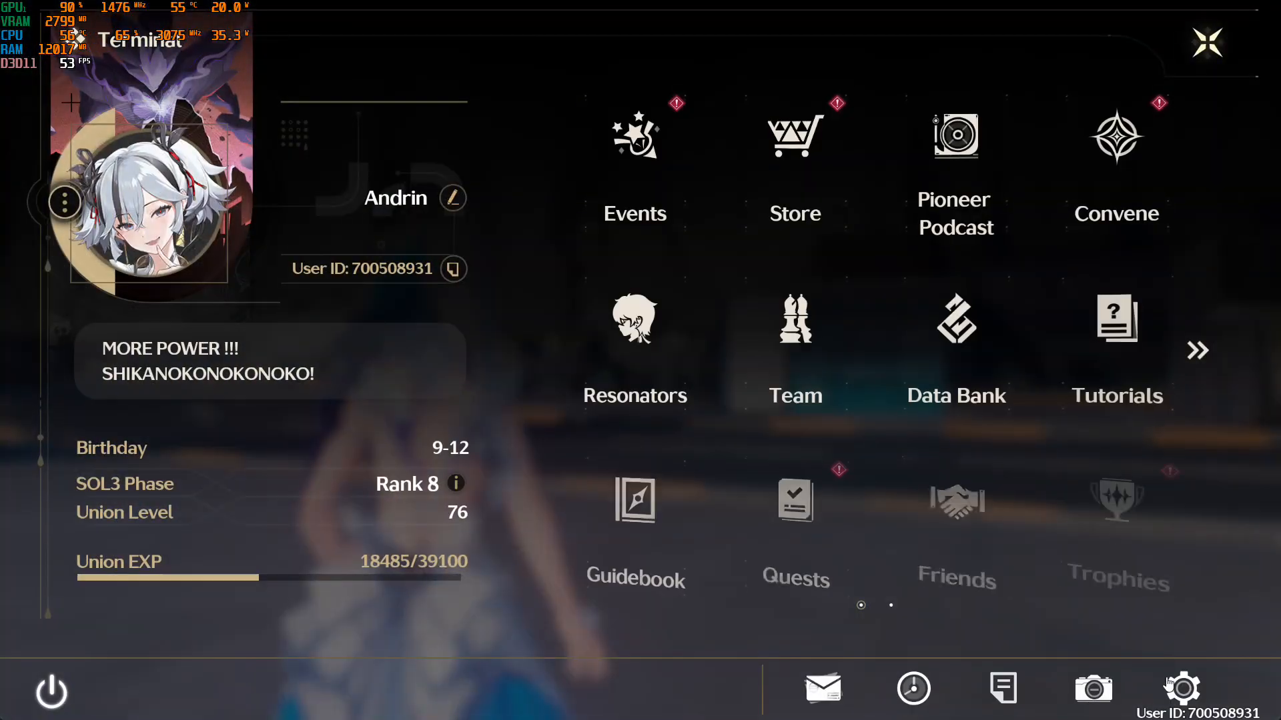
left_click(1180, 688)
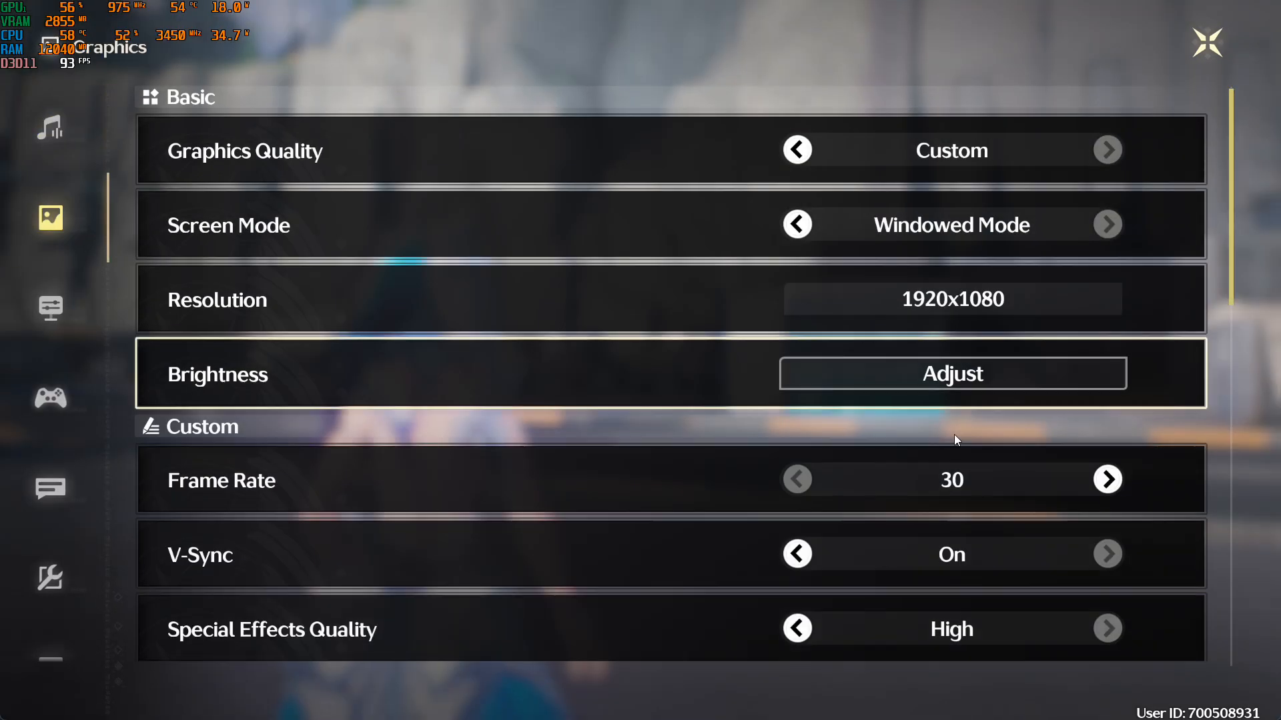
- Switch FSR to Off and scroll through the Graphics options to Shadow Quality and LOD Bias
scroll("down", 3)
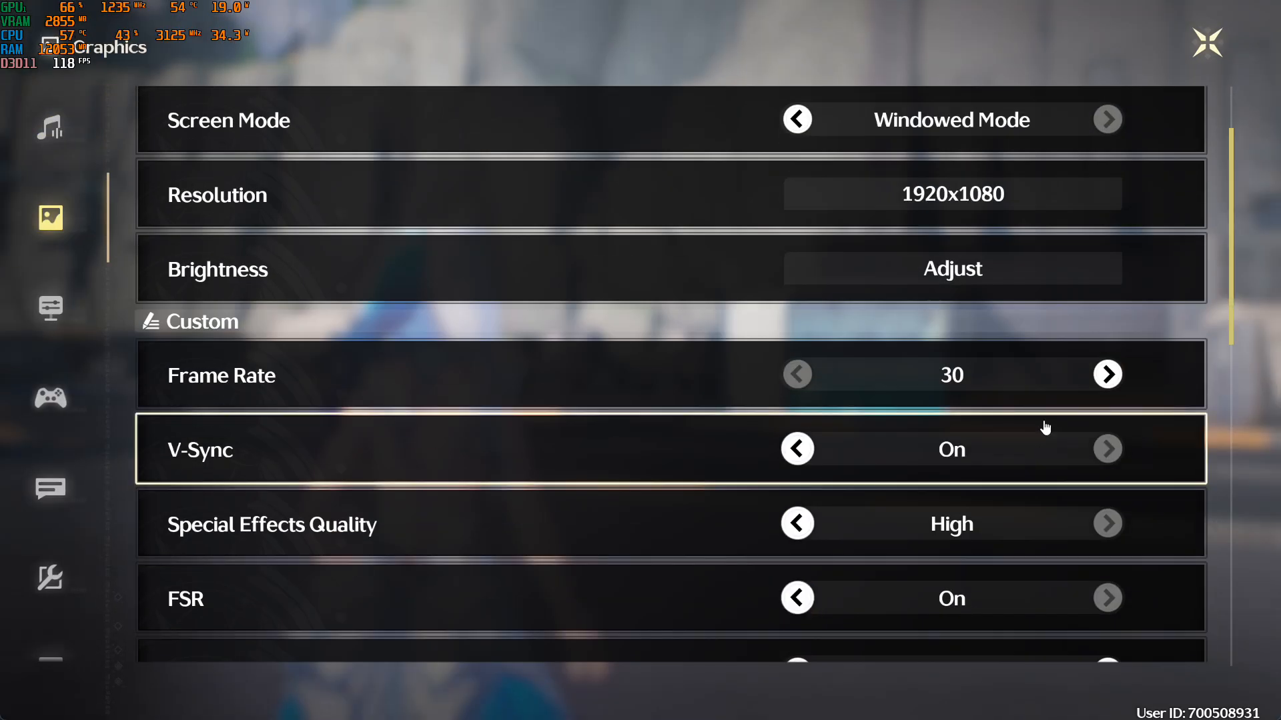
scroll("down", 3)
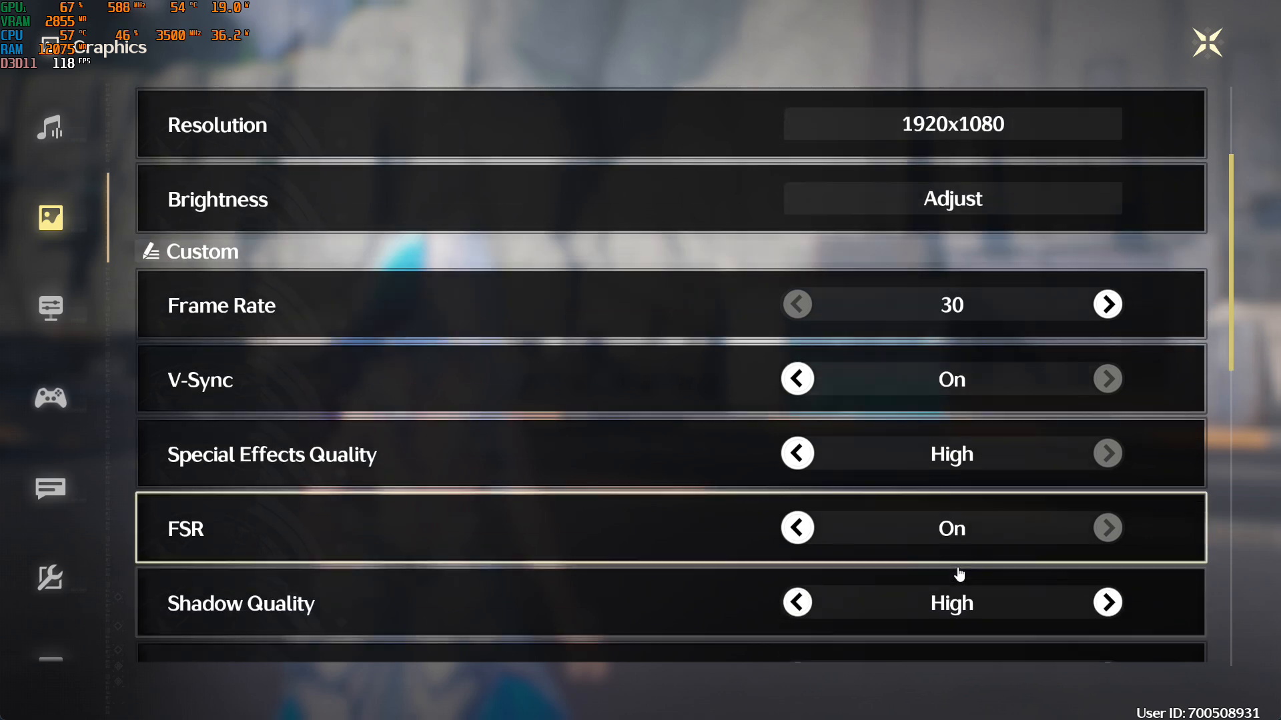
left_click(797, 528)
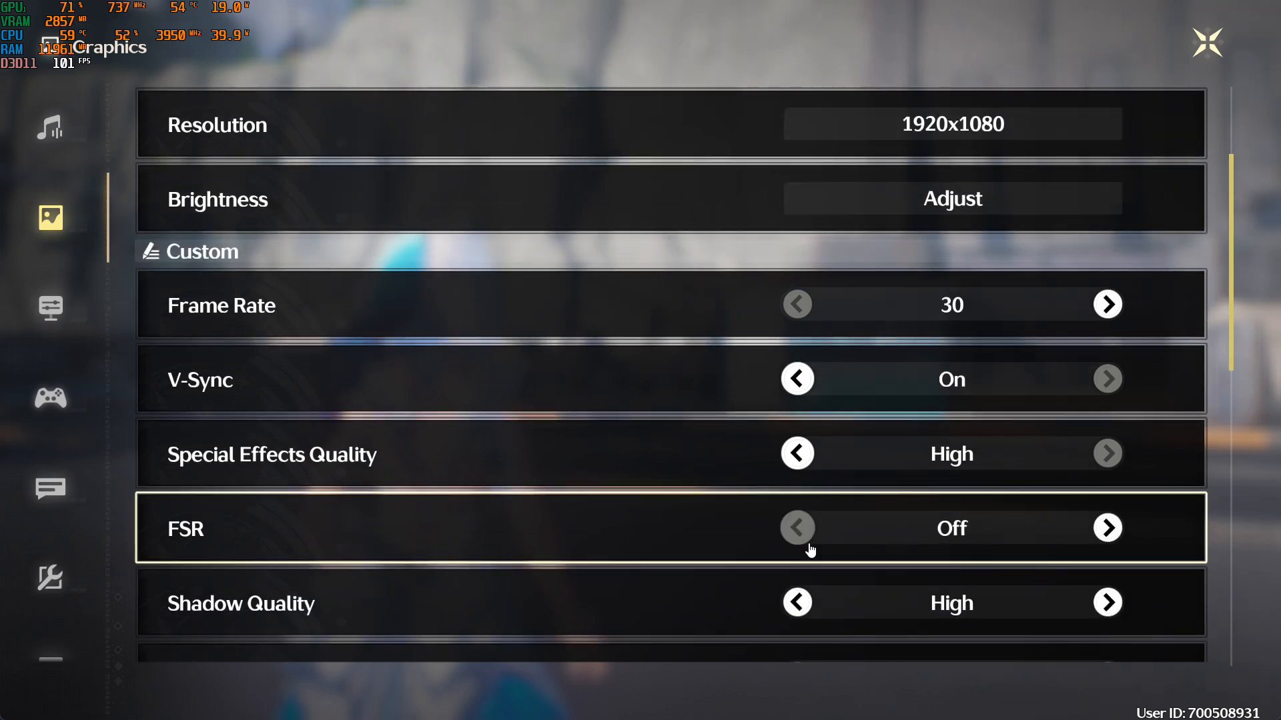
scroll("down", 3)
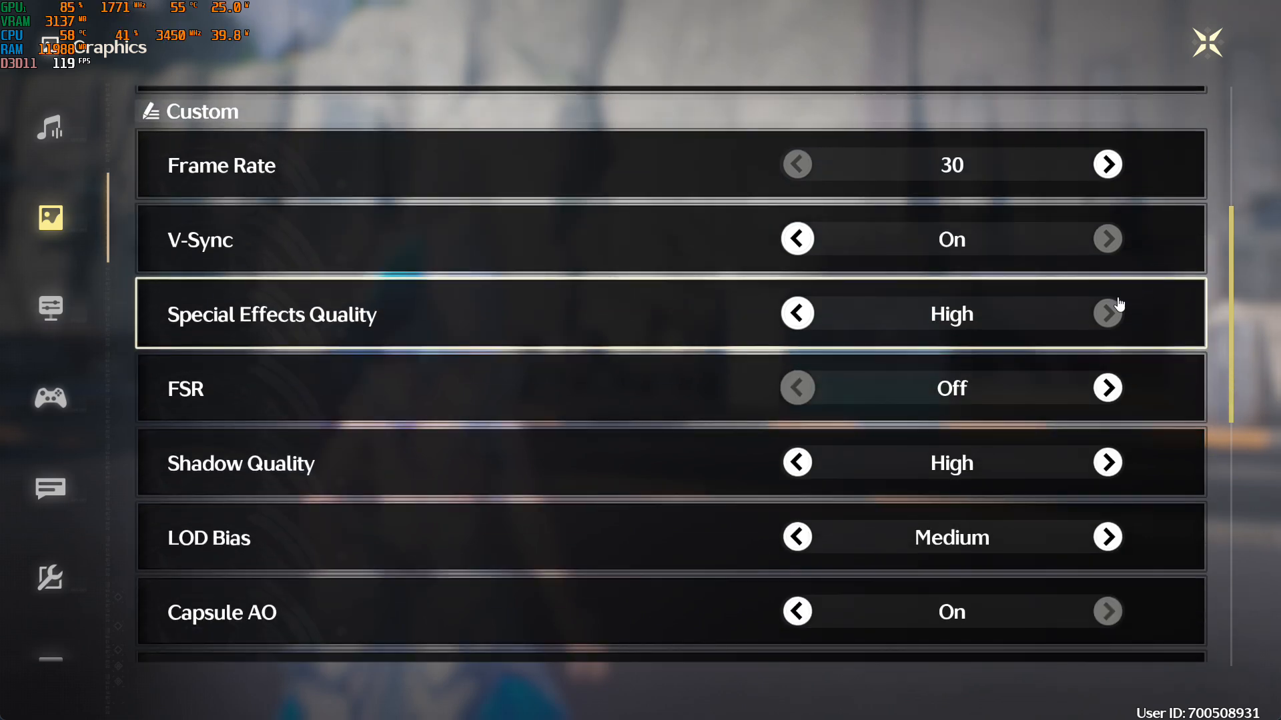
scroll("up", 3)
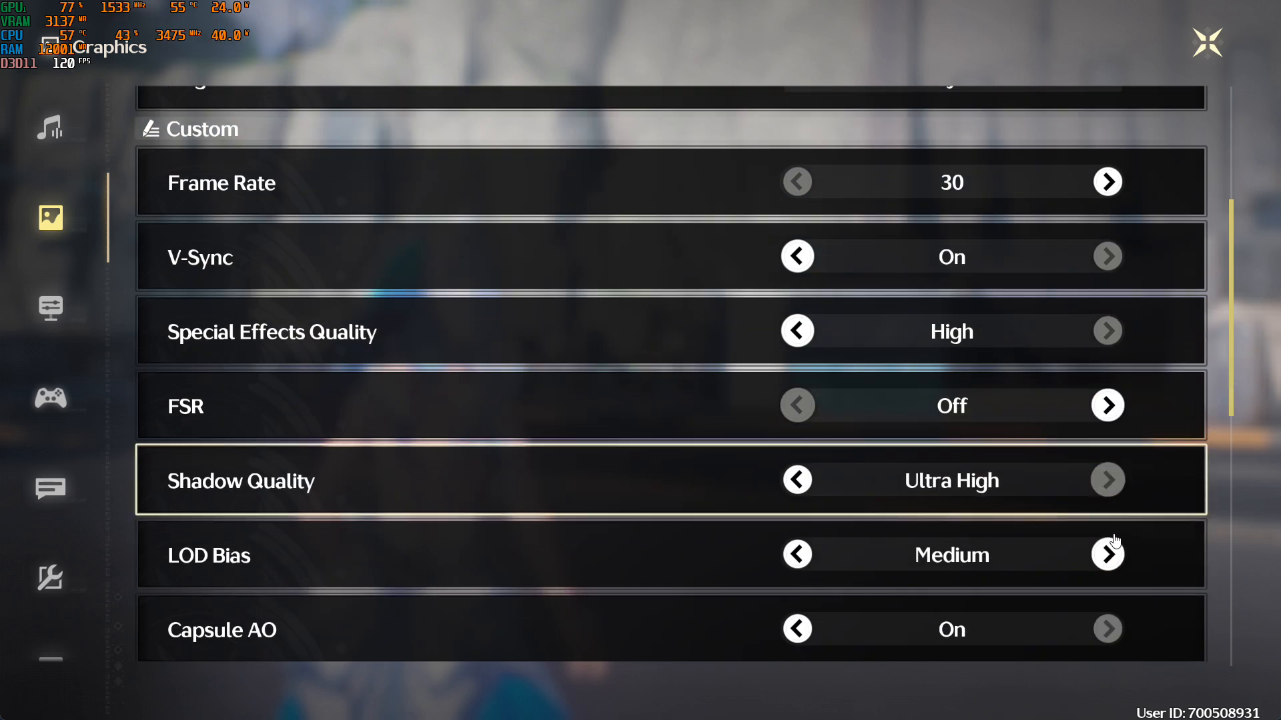
scroll("down", 3)
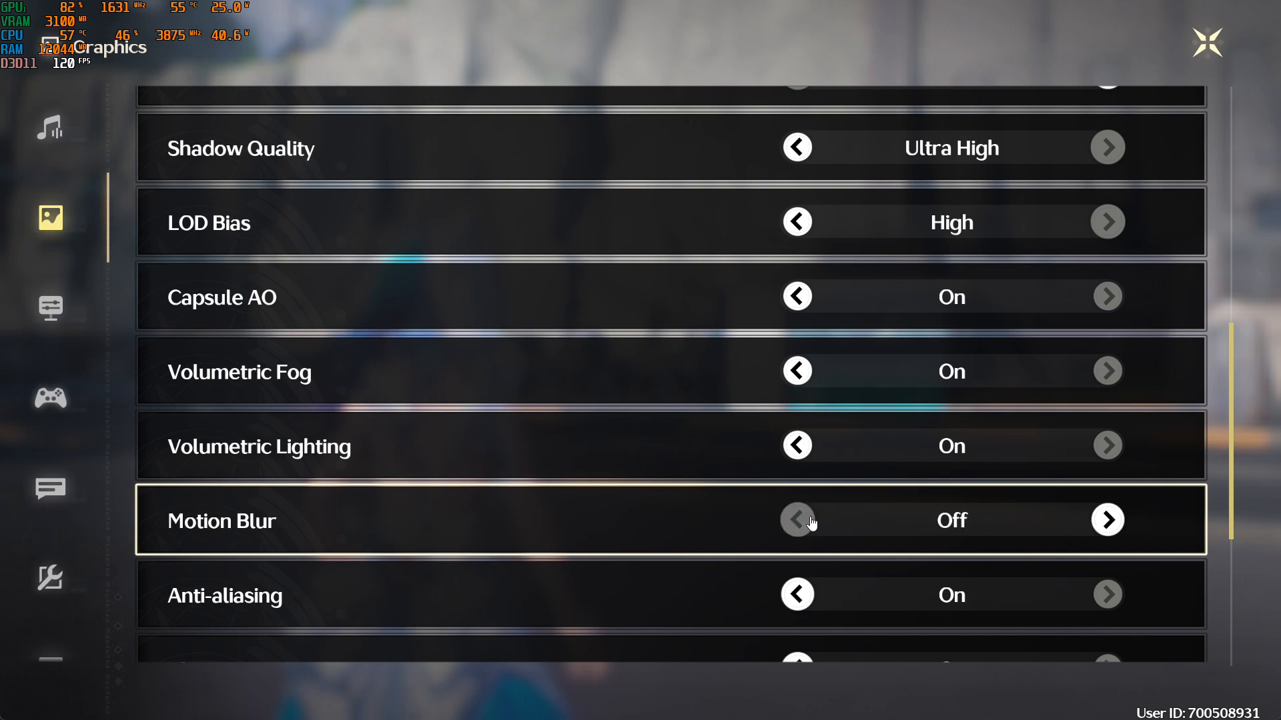
scroll("down", 3)
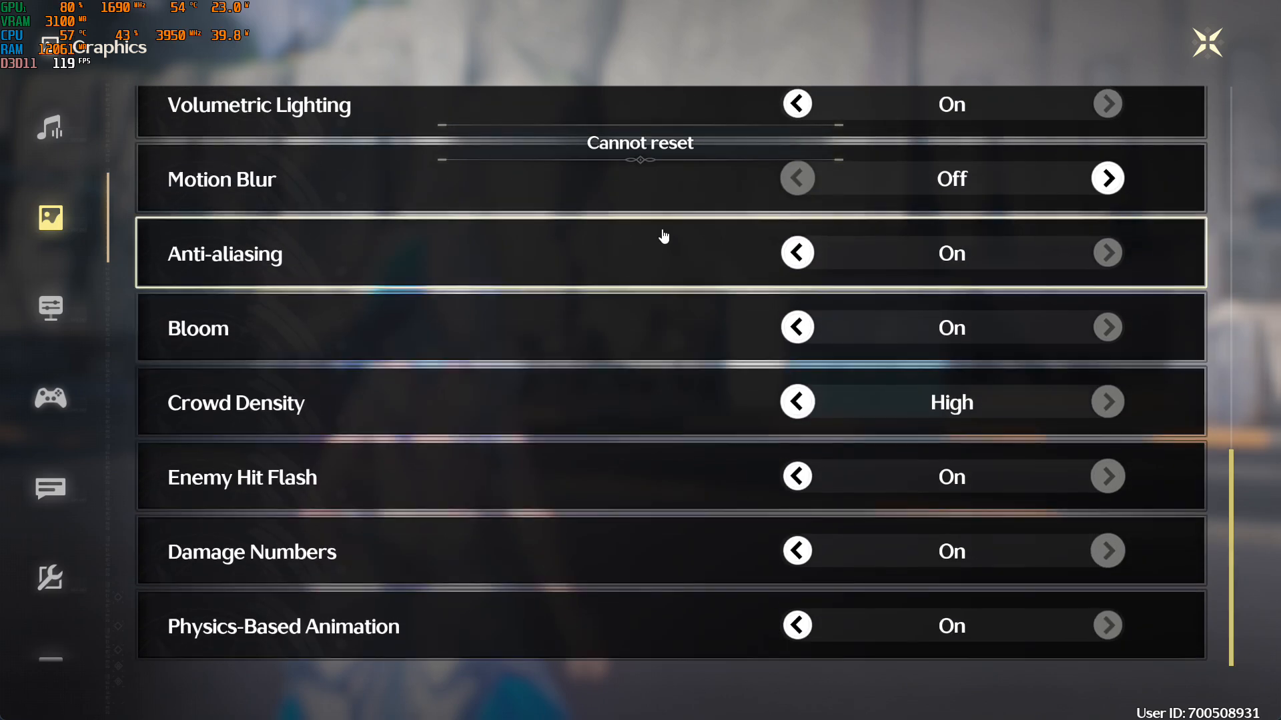